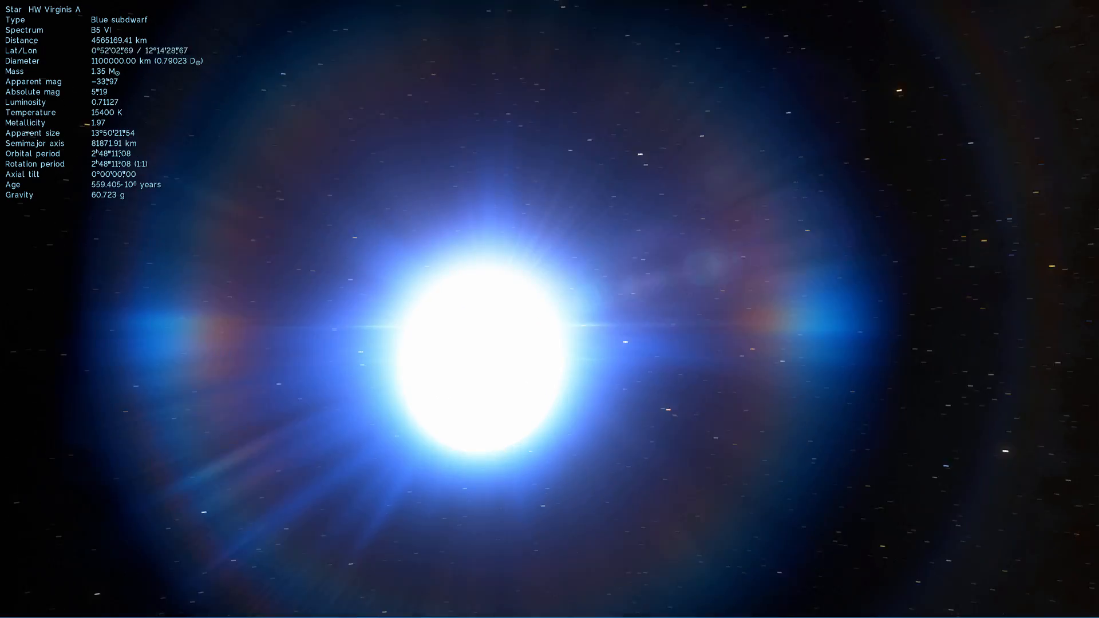
- Zoom toward the white dwarf HS 2231+2441 and bring up the Add catalogue
{"action": "scroll", "scroll_direction": "down", "scroll_amount": 3}
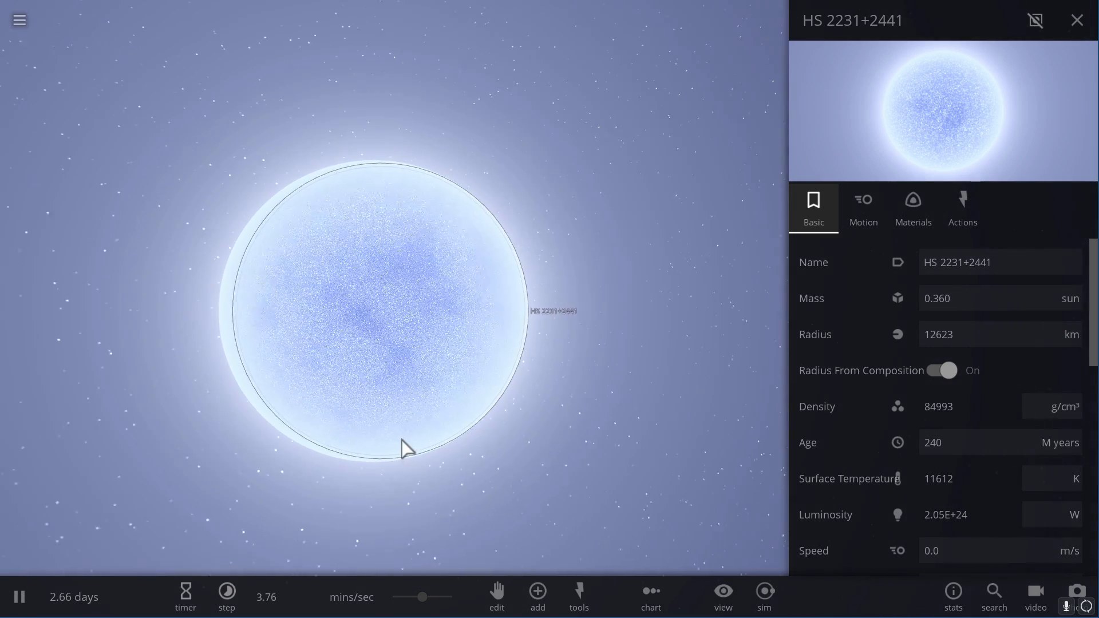
{"action": "mouse_move", "coordinate": [820, 67]}
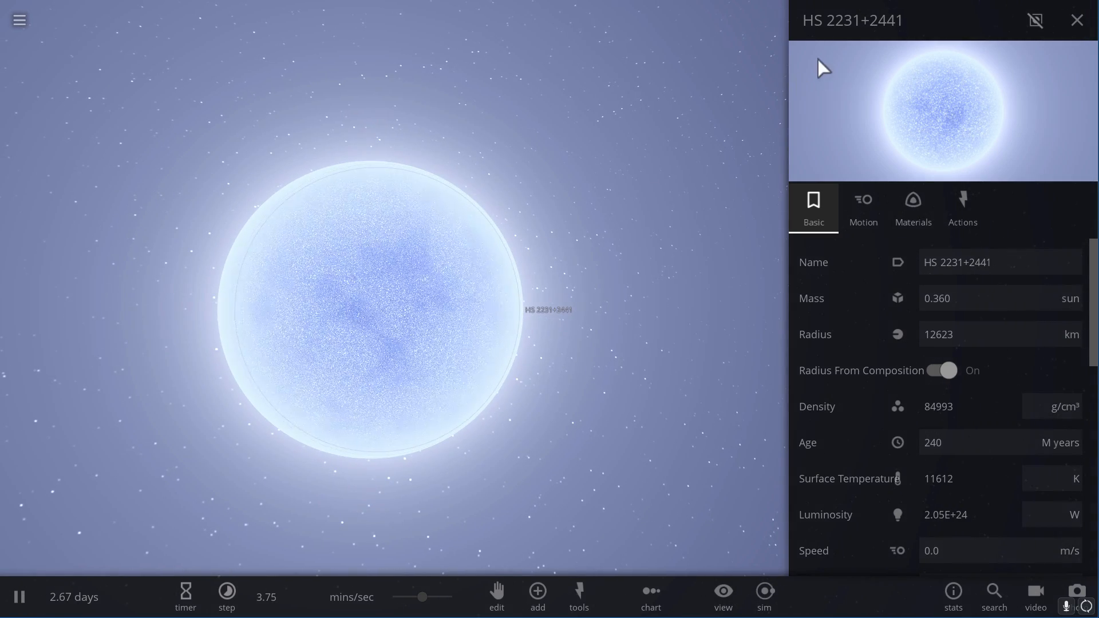
{"action": "mouse_move", "coordinate": [541, 178]}
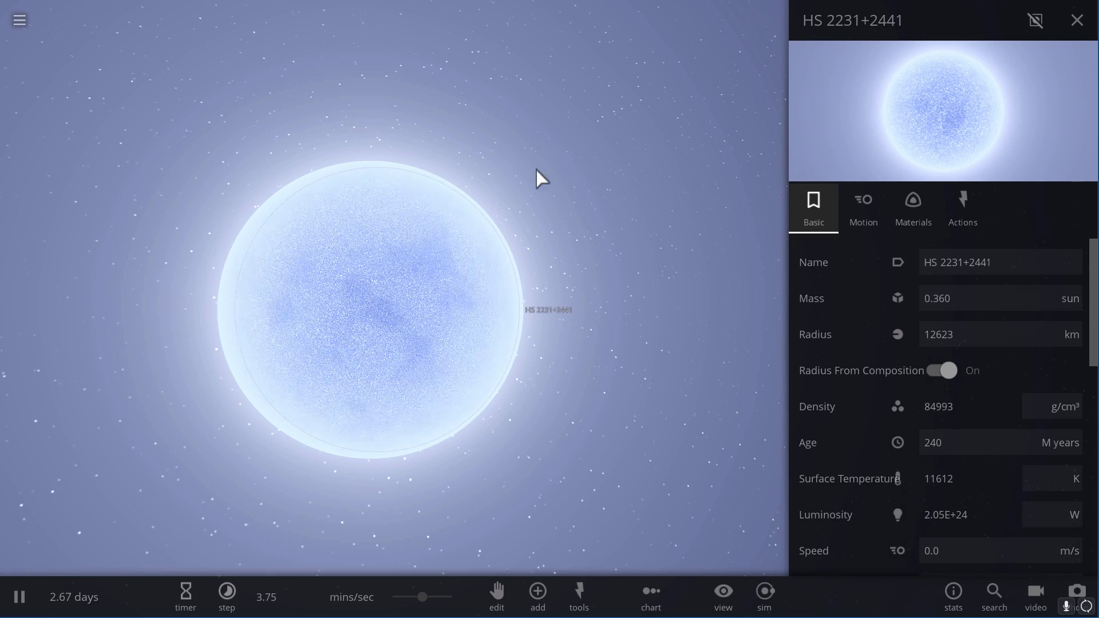
{"action": "left_click", "coordinate": [537, 597]}
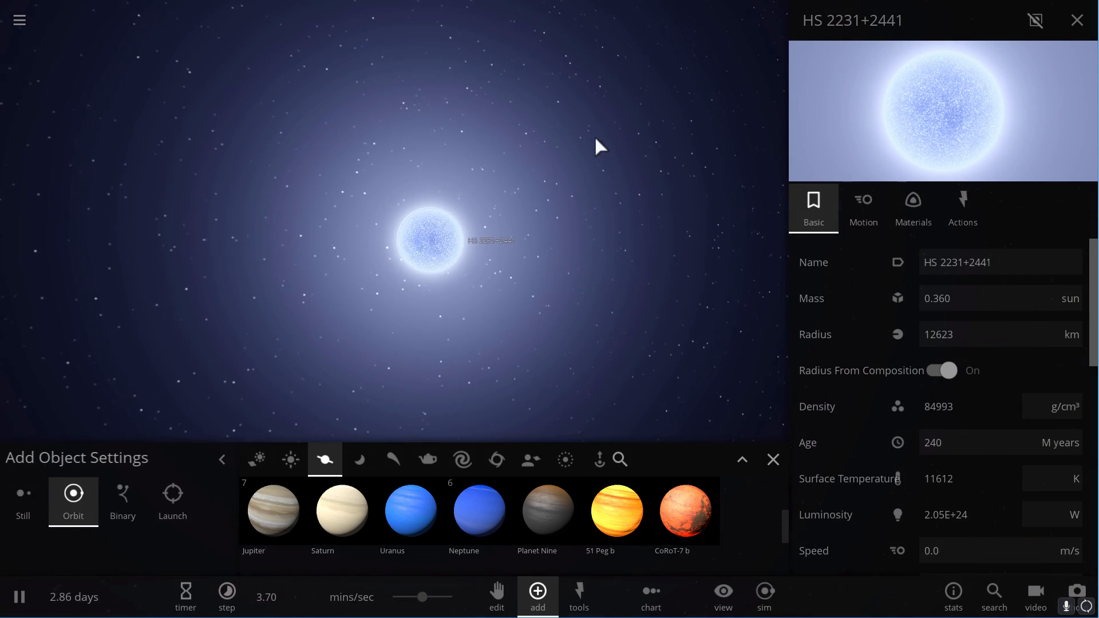
{"action": "mouse_move", "coordinate": [320, 432]}
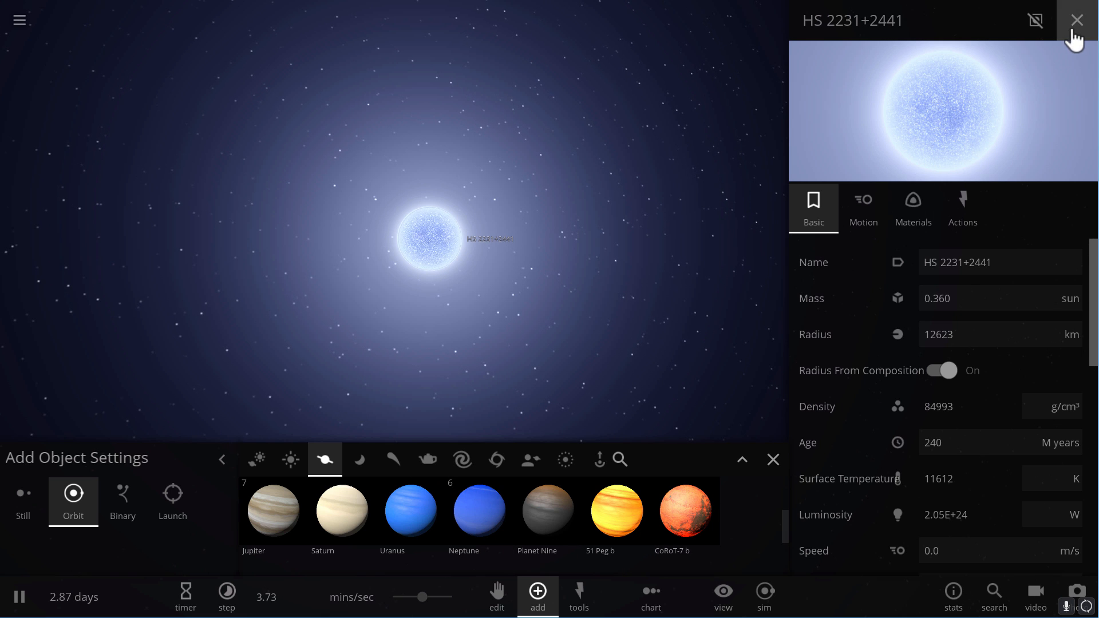
- Place a brown dwarf named HS 2231 around HS 2231+2441 with mass 35 Jupiter
{"action": "left_click", "coordinate": [1076, 20]}
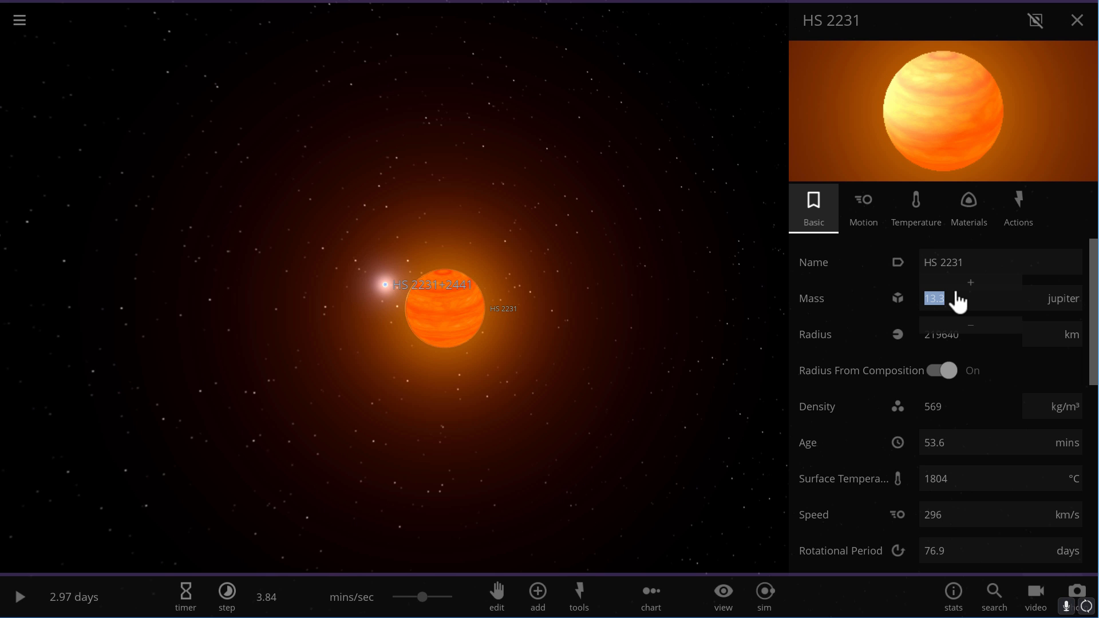
{"action": "type", "text": "35"}
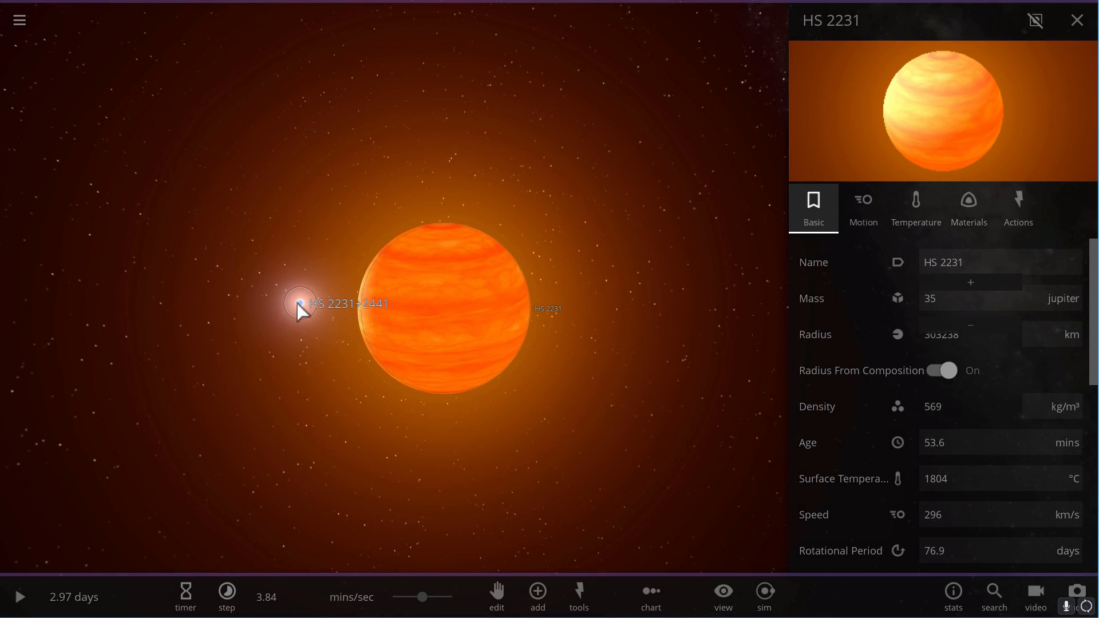
{"action": "left_click", "coordinate": [301, 308]}
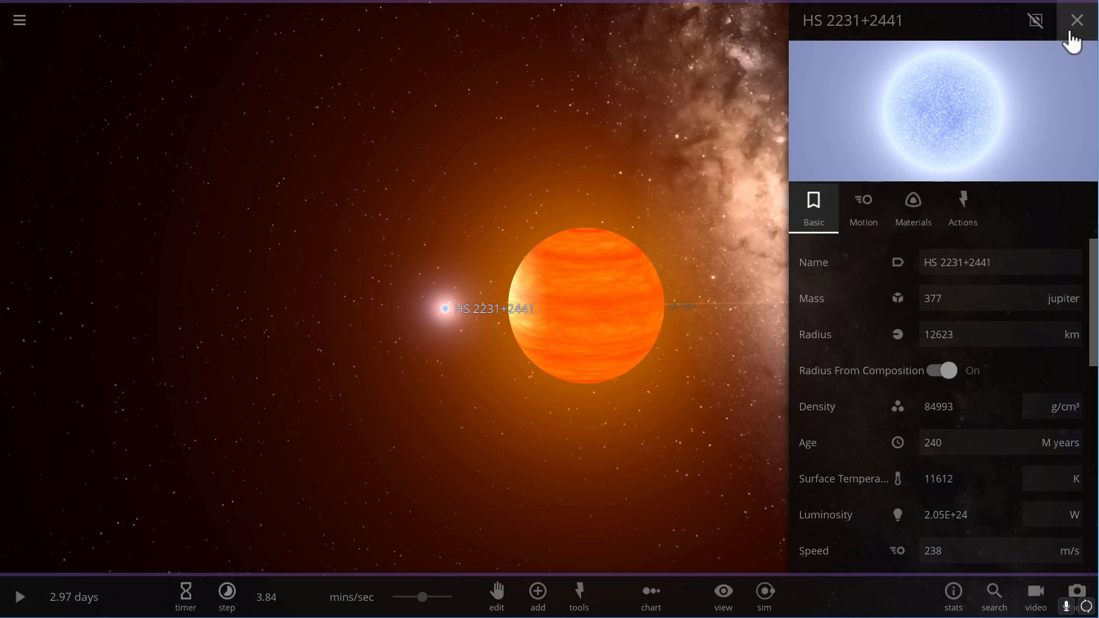
{"action": "left_click", "coordinate": [1076, 19]}
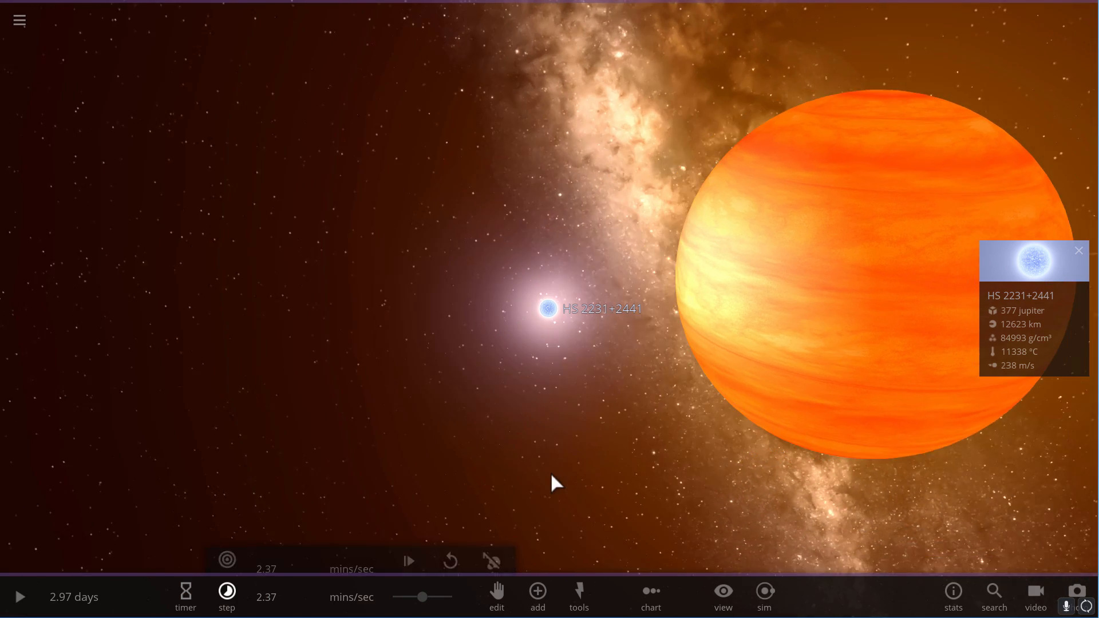
- Run the simulation and raise the time speed so HS 2231 is torn apart
{"action": "left_click", "coordinate": [20, 598]}
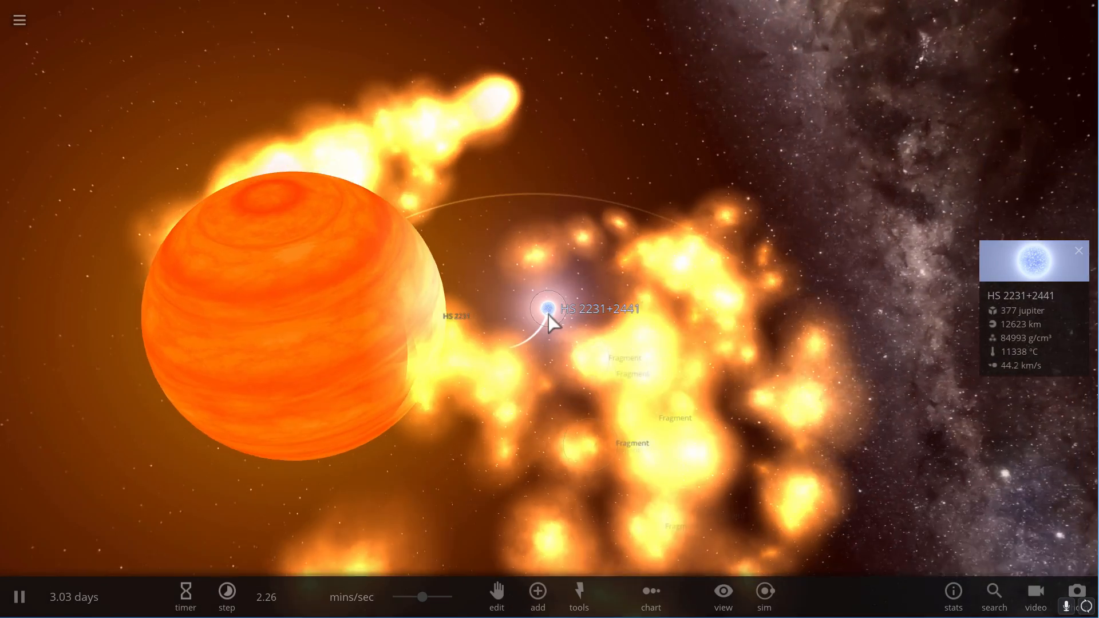
{"action": "left_click", "coordinate": [281, 336]}
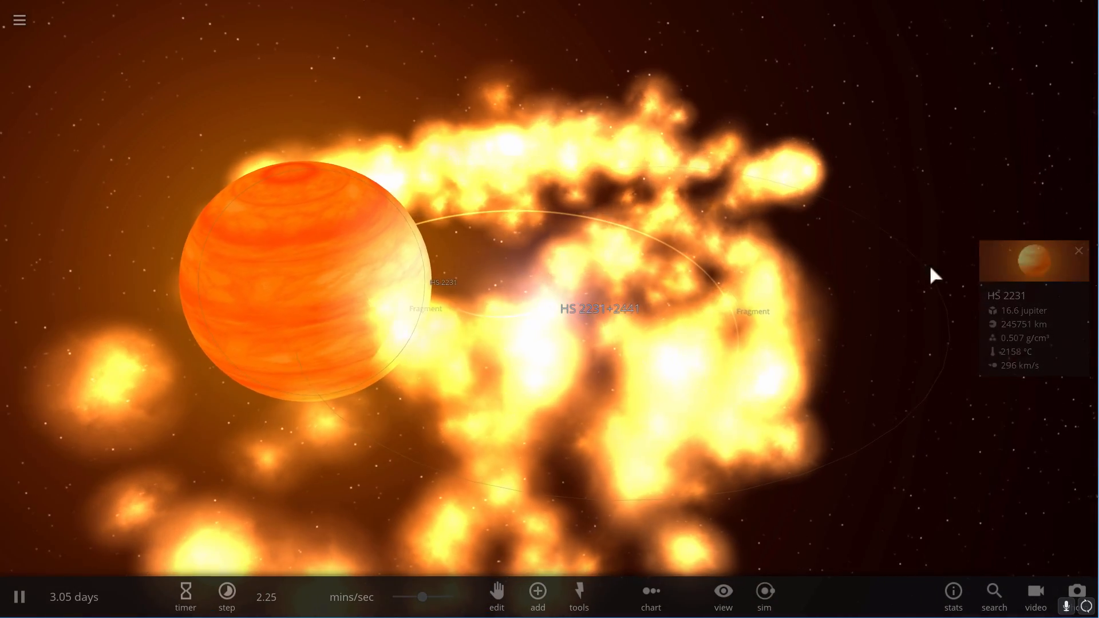
{"action": "left_click", "coordinate": [1079, 250]}
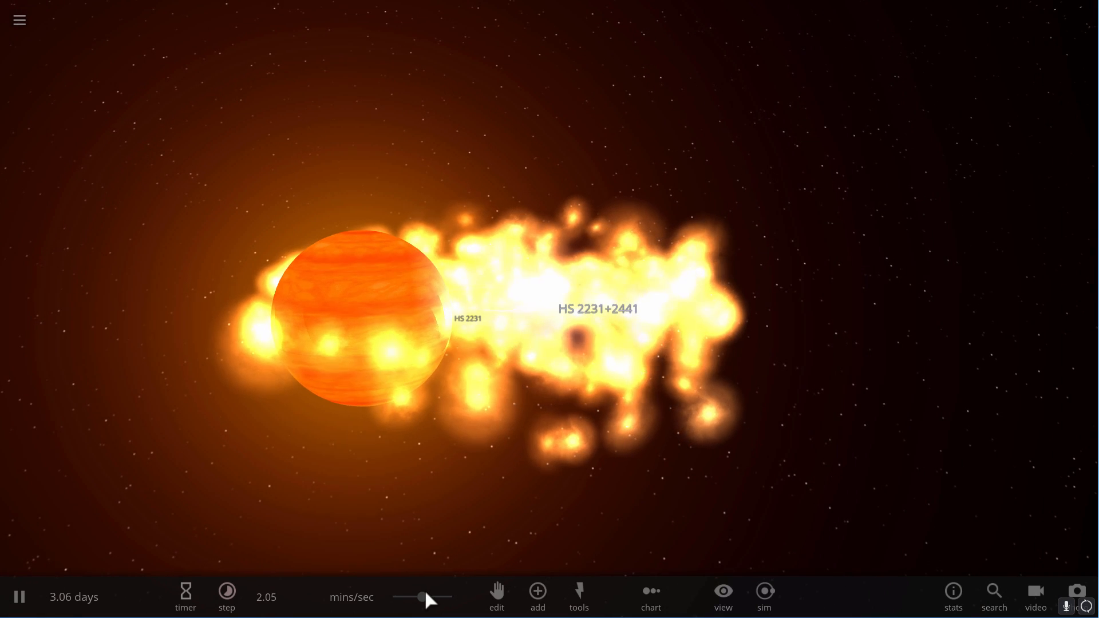
{"action": "left_click", "coordinate": [226, 595]}
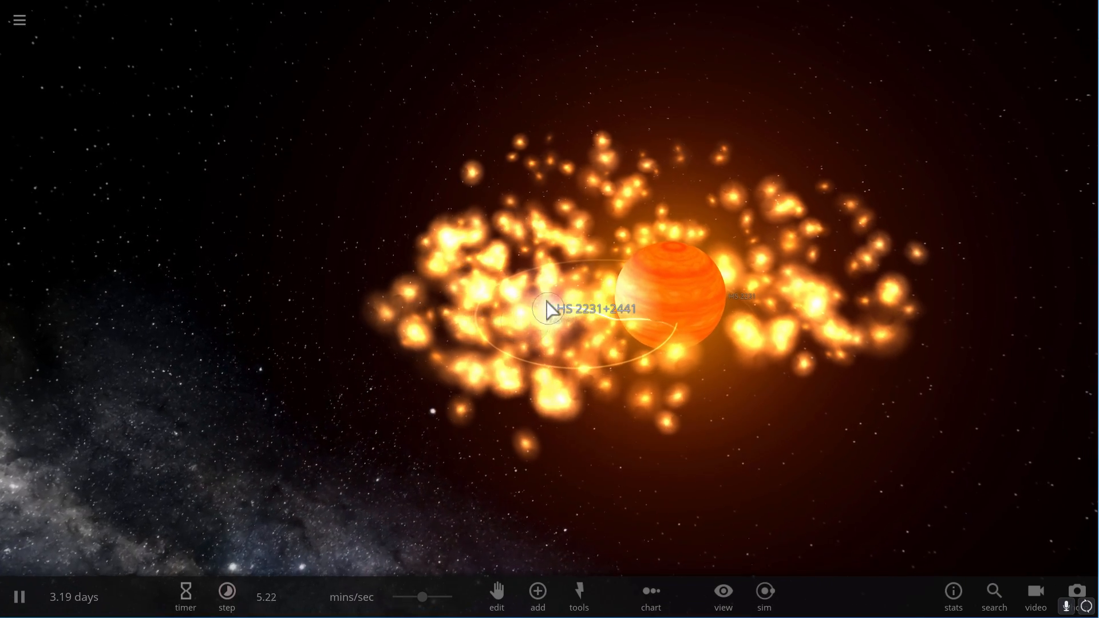
- Inspect one of the glowing fragments swirling near the brown dwarf
{"action": "left_click", "coordinate": [550, 310]}
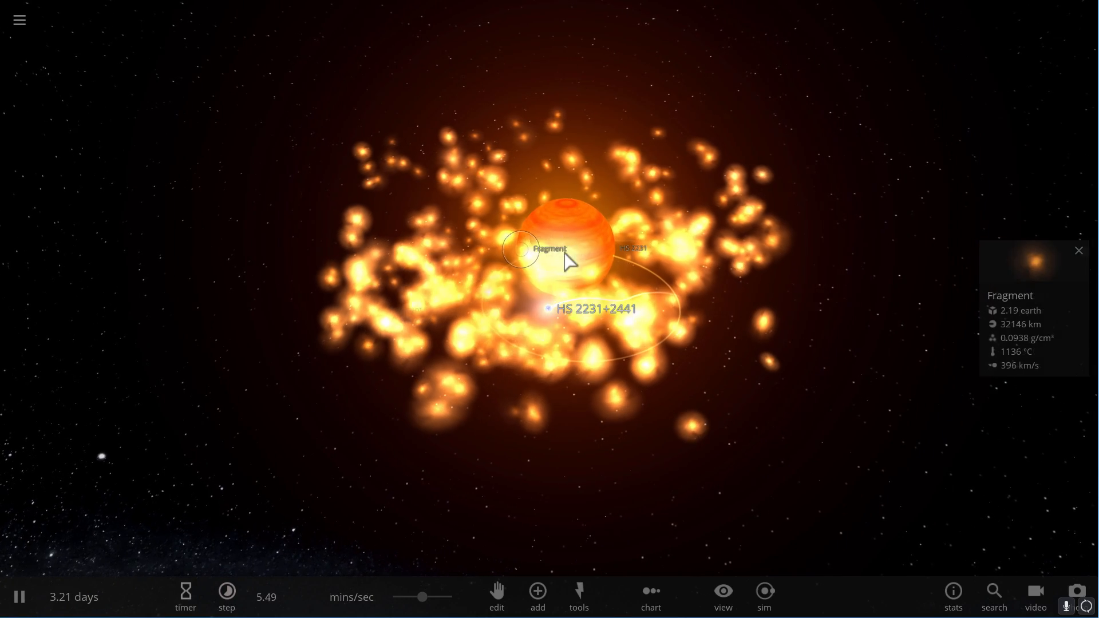
{"action": "left_click", "coordinate": [592, 249]}
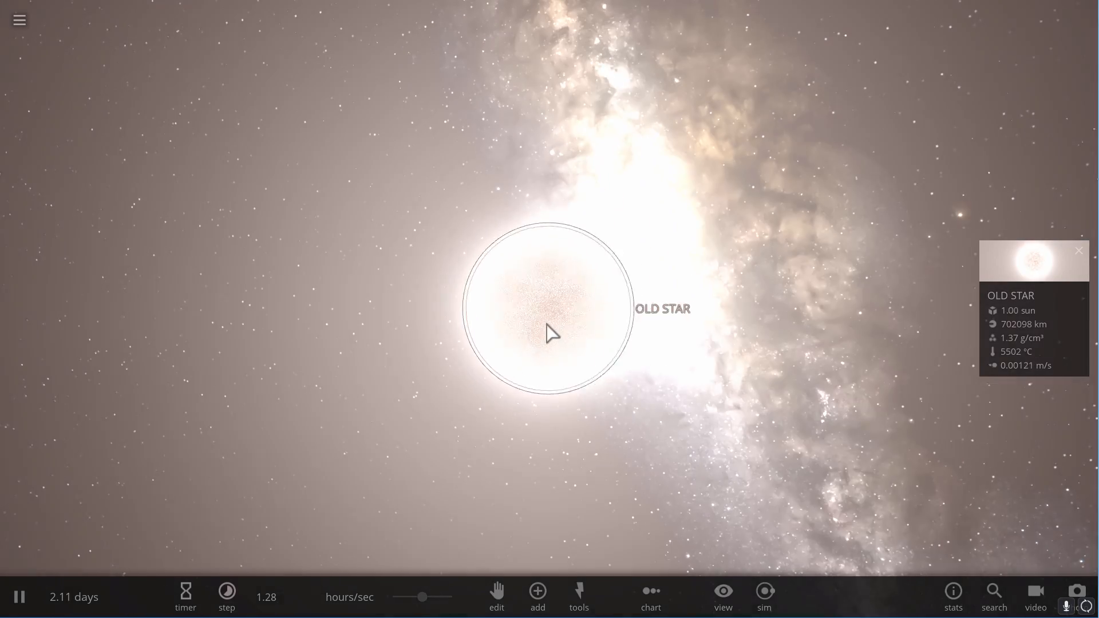
- Focus on OLD PLANET up close, then select the Sun-like OLD STAR
{"action": "scroll", "scroll_direction": "down", "scroll_amount": 3}
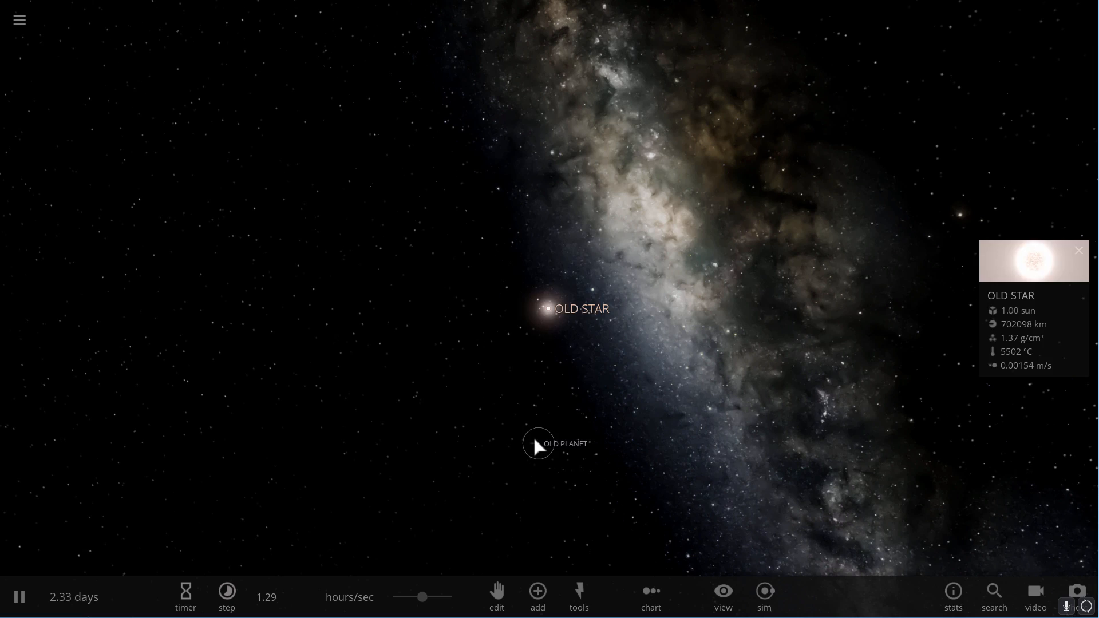
{"action": "left_click", "coordinate": [538, 443]}
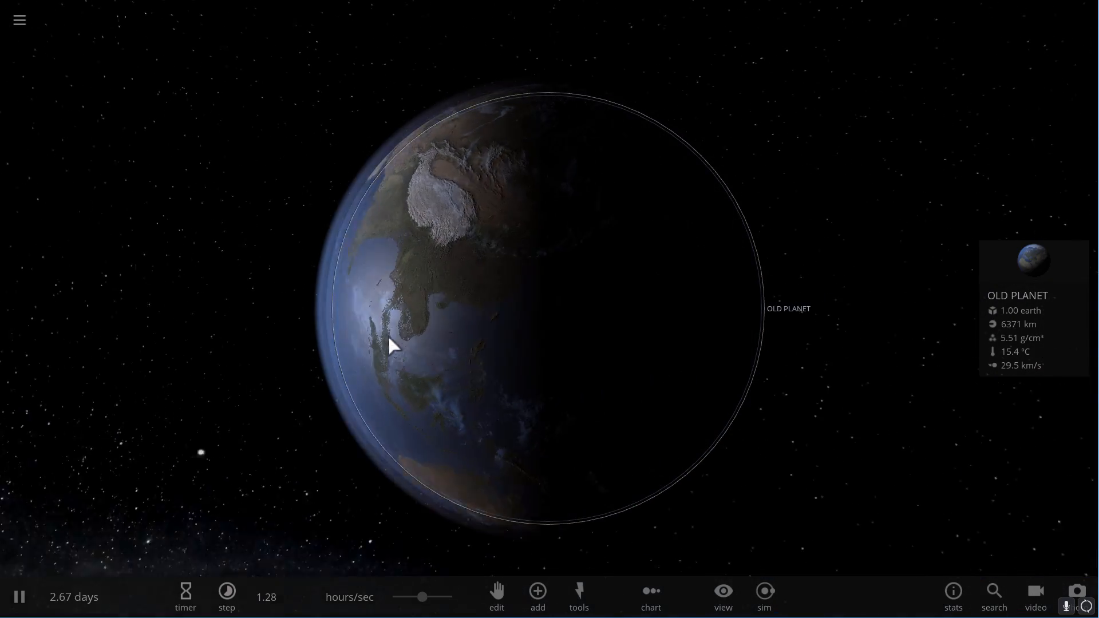
{"action": "scroll", "scroll_direction": "down", "scroll_amount": 3}
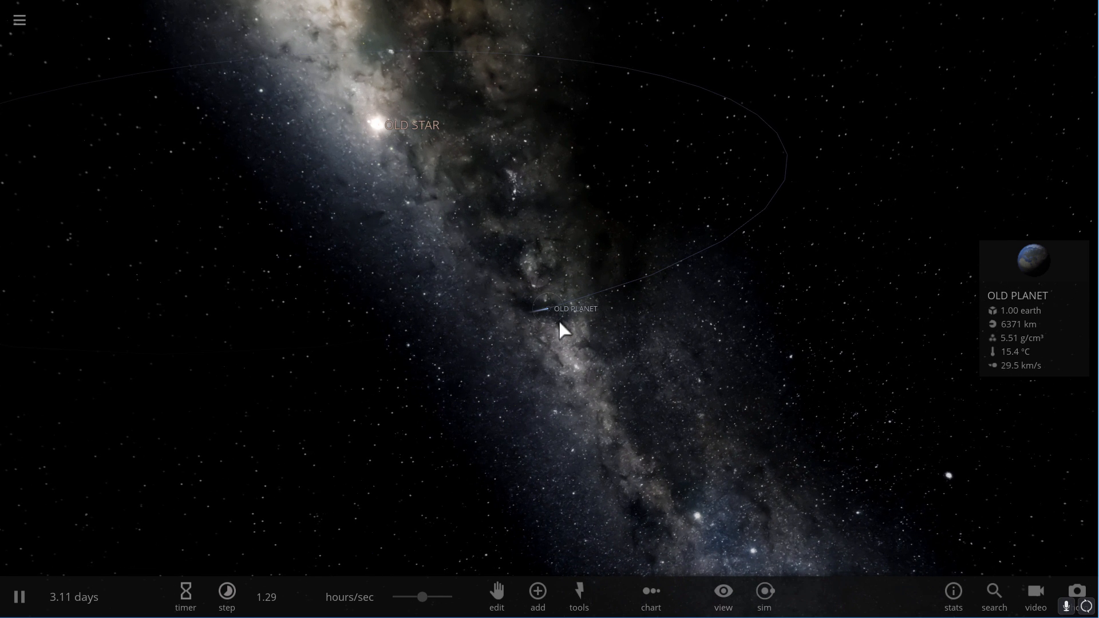
{"action": "left_click", "coordinate": [377, 125]}
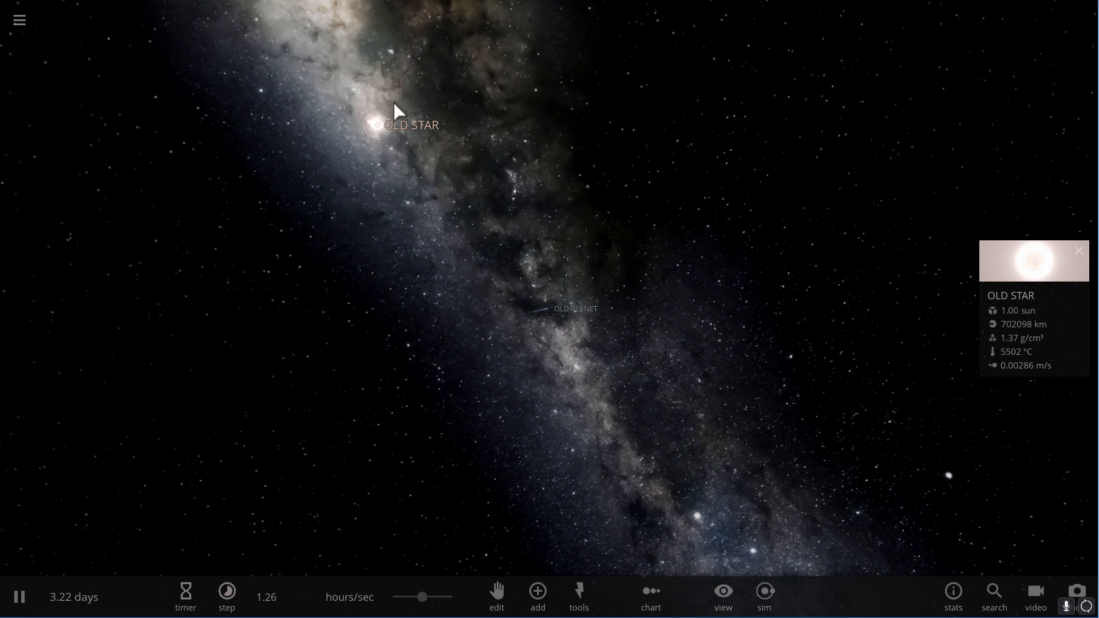
{"action": "mouse_move", "coordinate": [546, 321]}
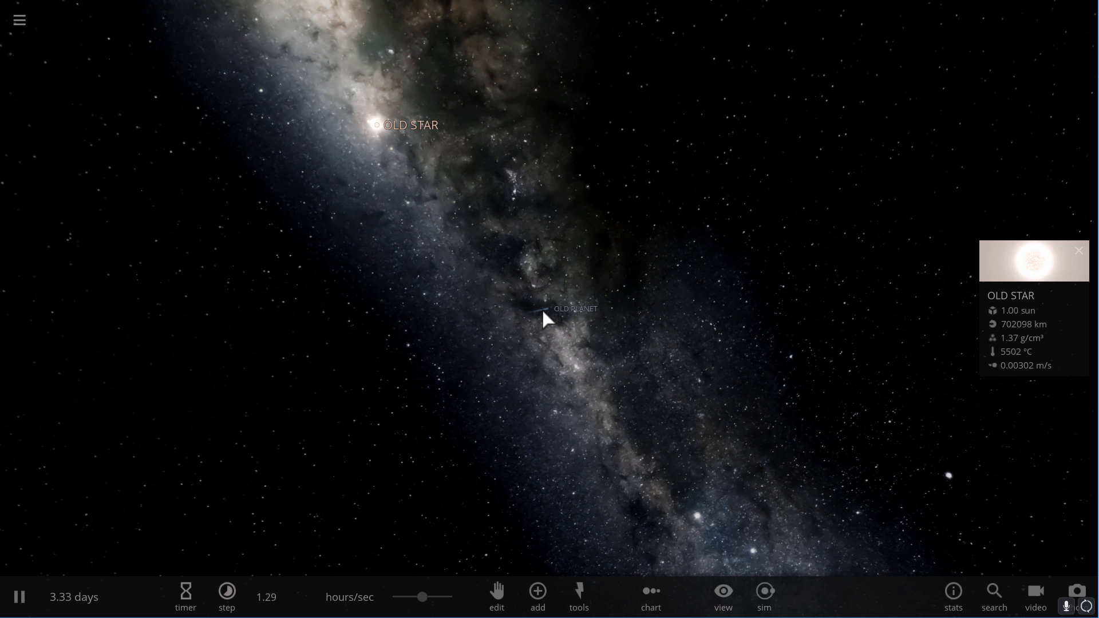
- Check OLD PLANET and the display options, then bring up OLD STAR's properties
{"action": "left_click", "coordinate": [547, 319]}
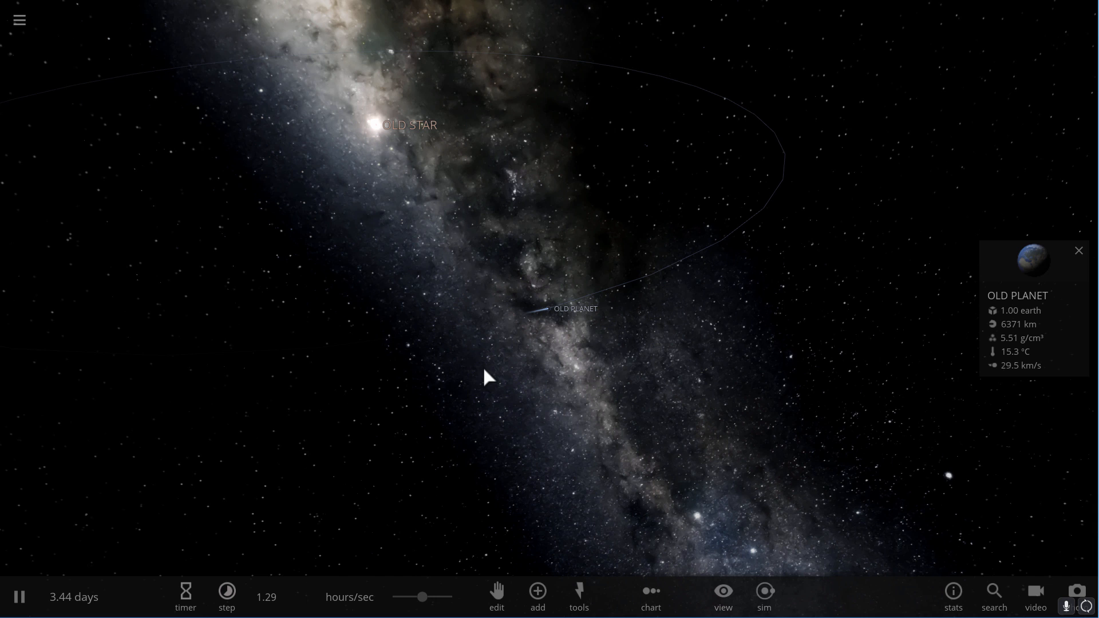
{"action": "left_click", "coordinate": [722, 596]}
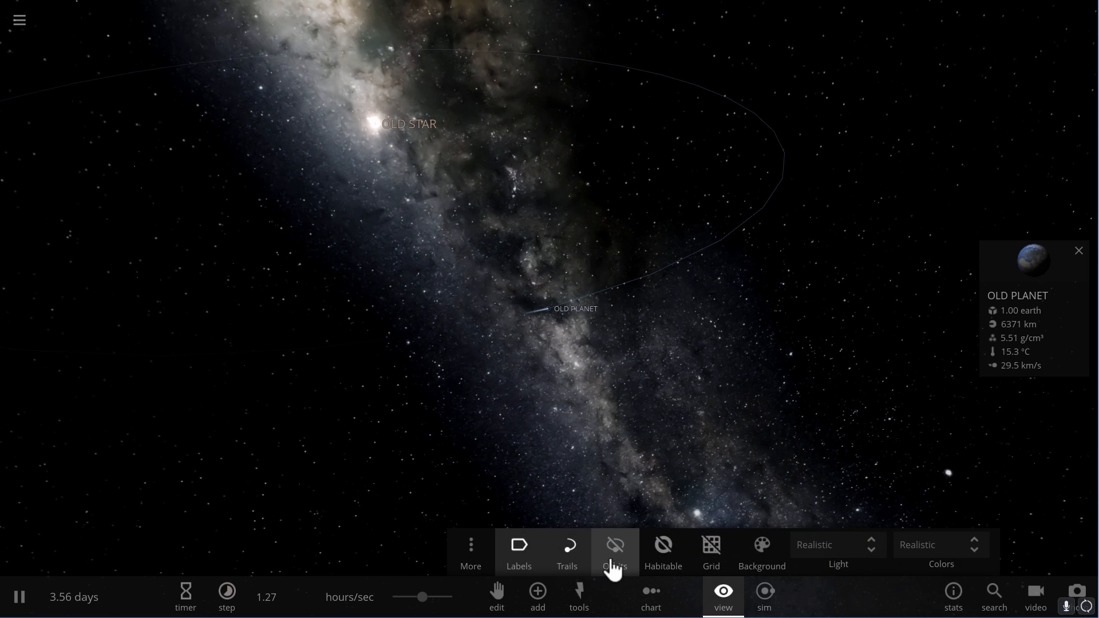
{"action": "mouse_move", "coordinate": [663, 551]}
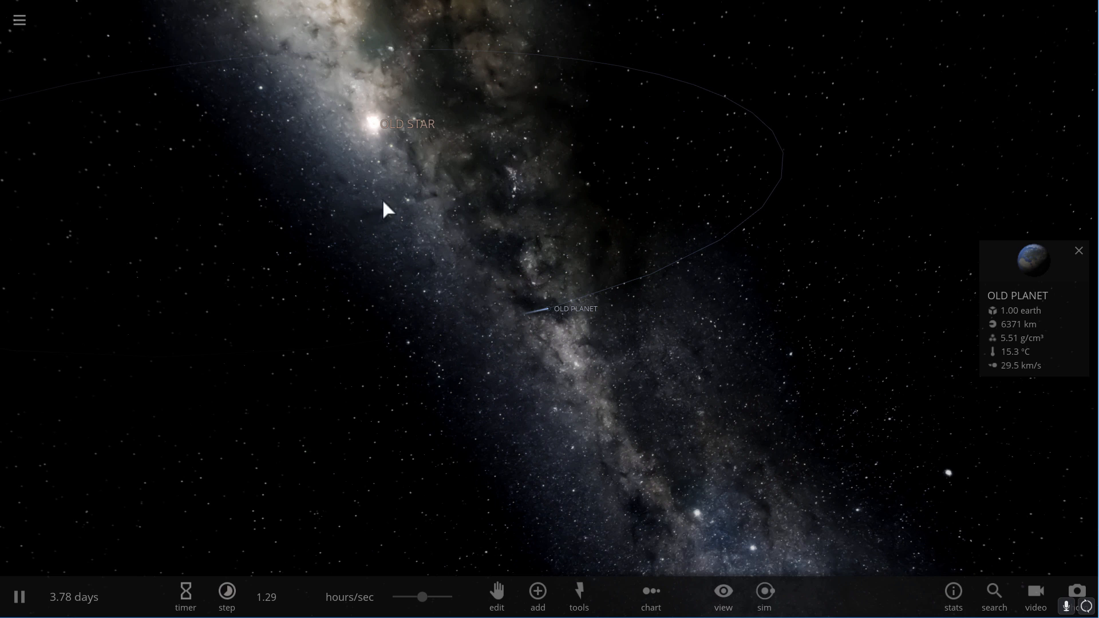
{"action": "left_click", "coordinate": [382, 124]}
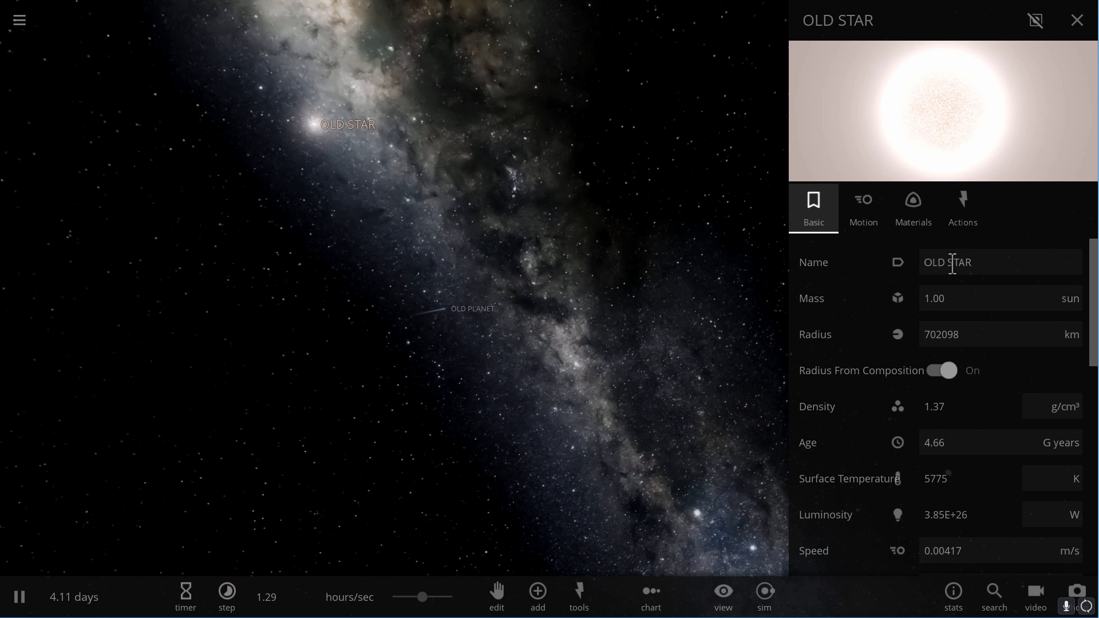
{"action": "mouse_move", "coordinate": [530, 302]}
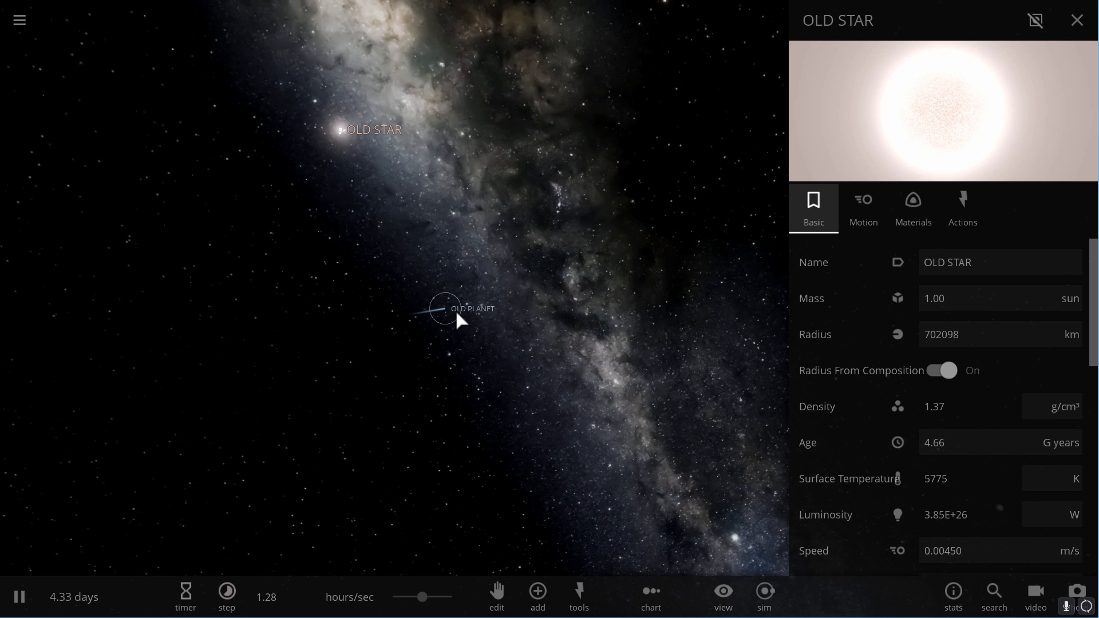
{"action": "mouse_move", "coordinate": [944, 380]}
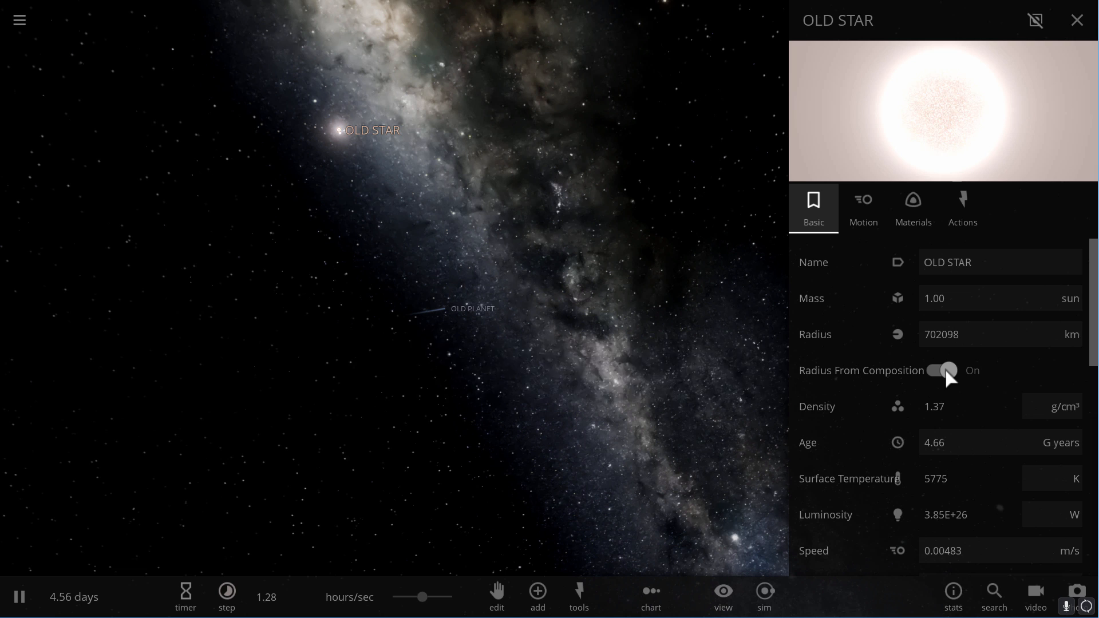
- Step OLD STAR's radius upward repeatedly while keeping its mass at 1 sun
{"action": "left_click", "coordinate": [942, 370]}
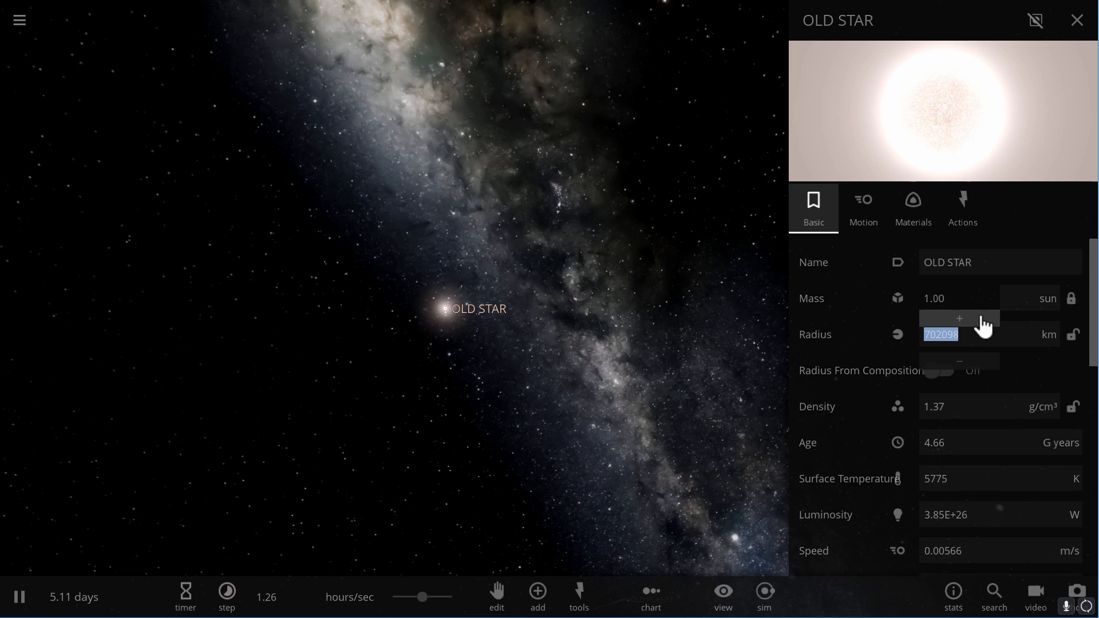
{"action": "left_click", "coordinate": [959, 318]}
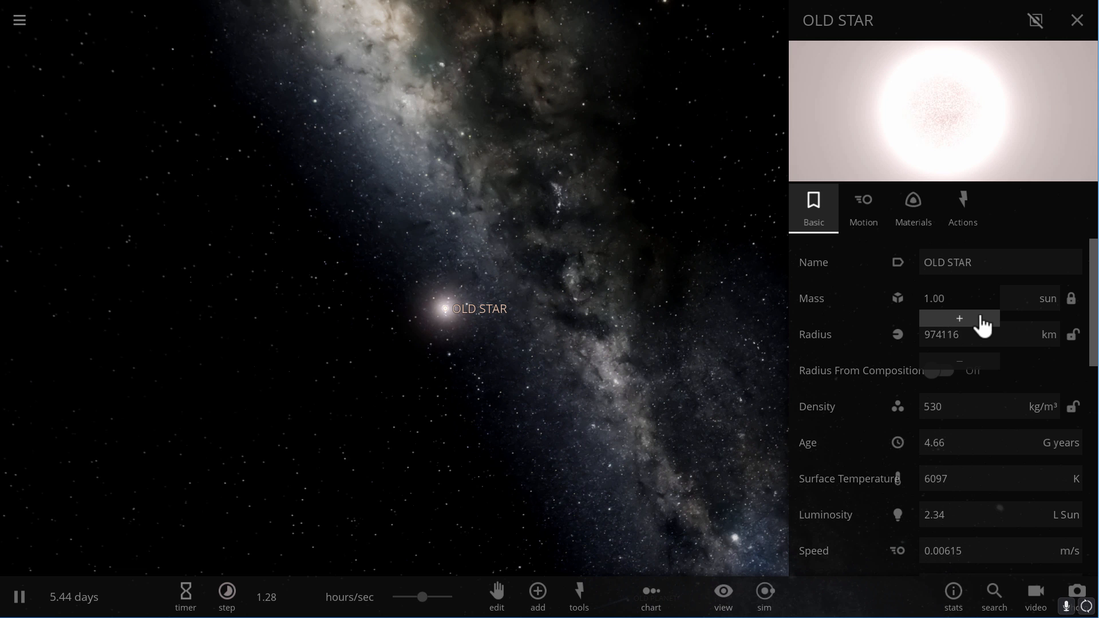
{"action": "left_click", "coordinate": [960, 319]}
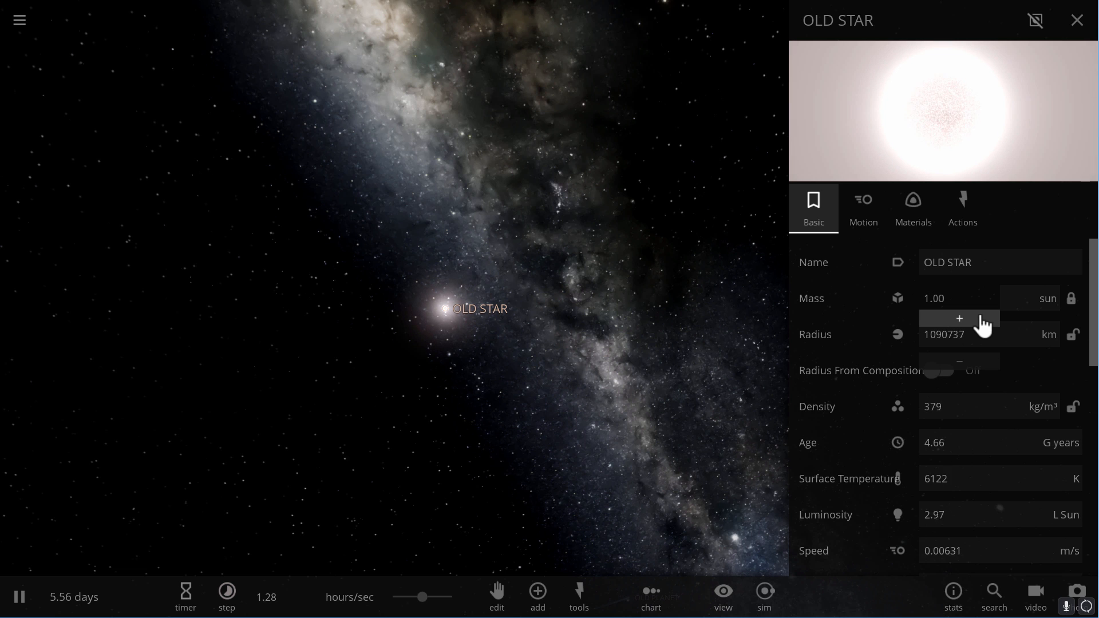
{"action": "left_click", "coordinate": [960, 319]}
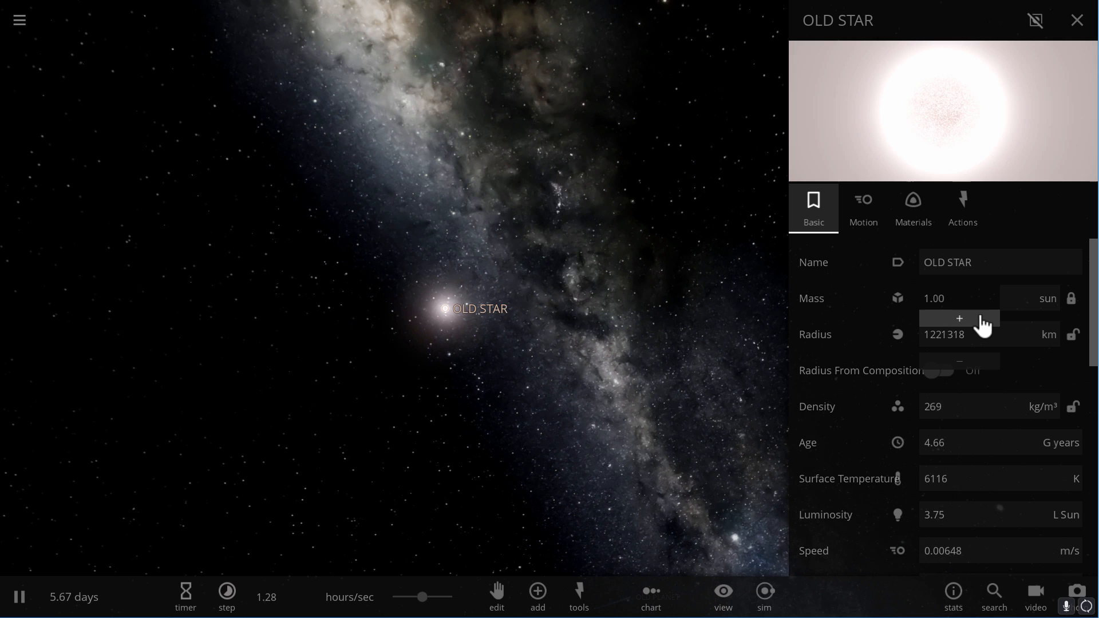
{"action": "left_click", "coordinate": [959, 318]}
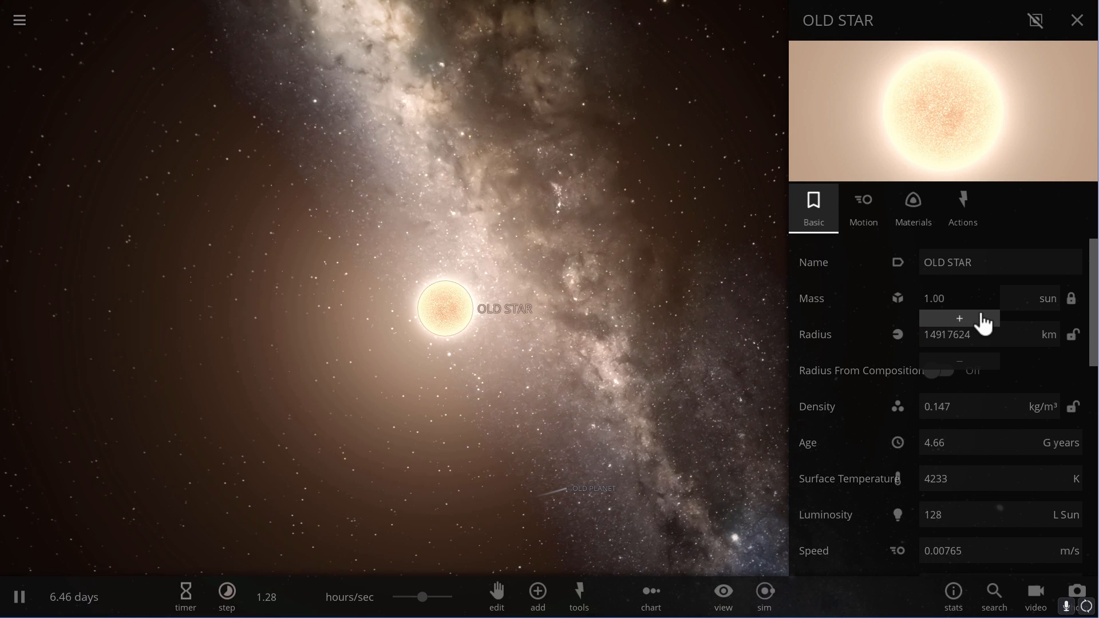
{"action": "left_click", "coordinate": [959, 319]}
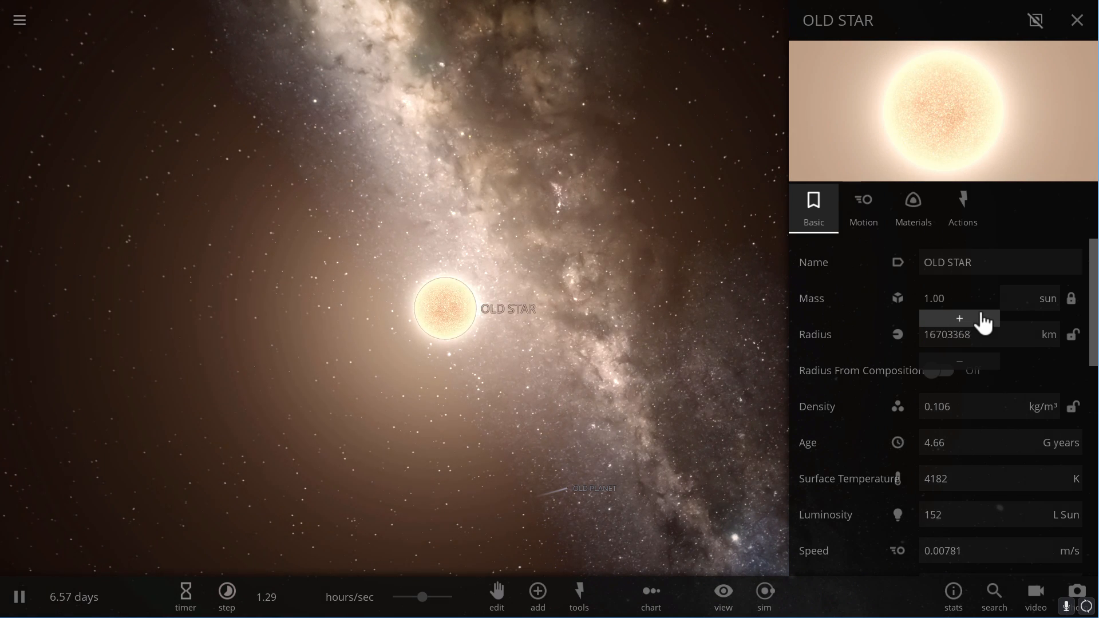
{"action": "left_click", "coordinate": [959, 318]}
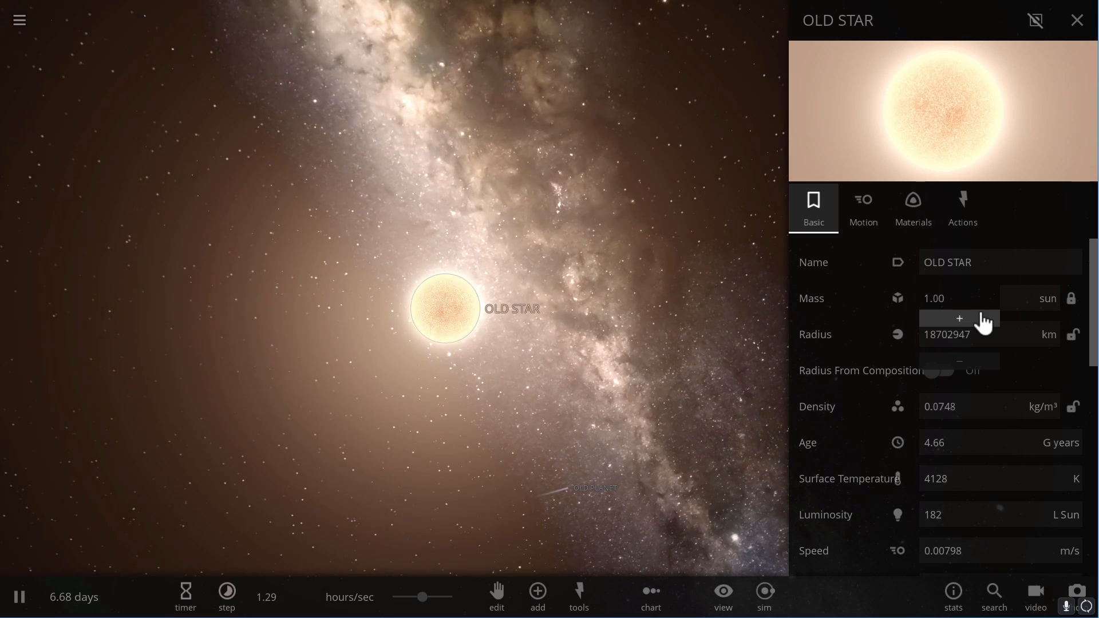
{"action": "left_click", "coordinate": [959, 319]}
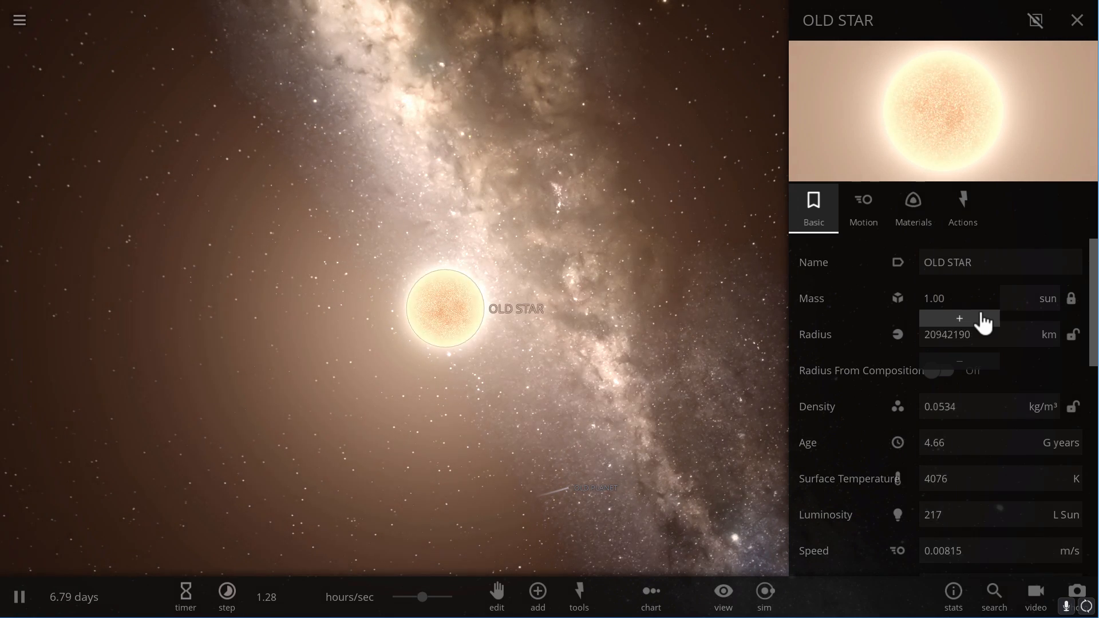
{"action": "left_click", "coordinate": [959, 319]}
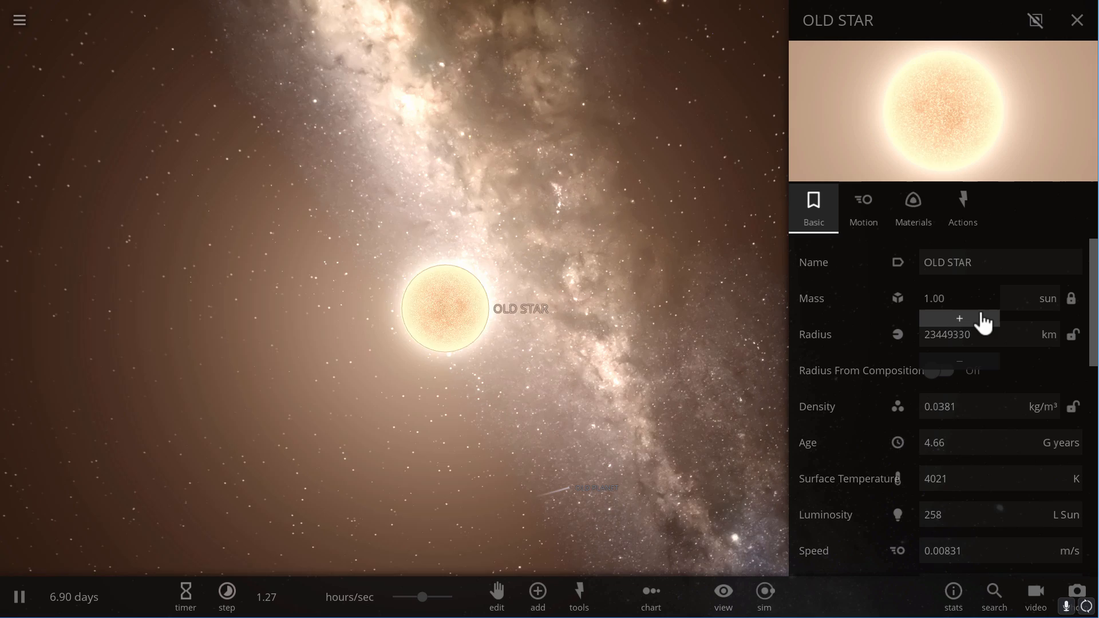
- Keep enlarging OLD STAR's radius until it passes 1 AU, about 1.05 AU
{"action": "left_click", "coordinate": [959, 318]}
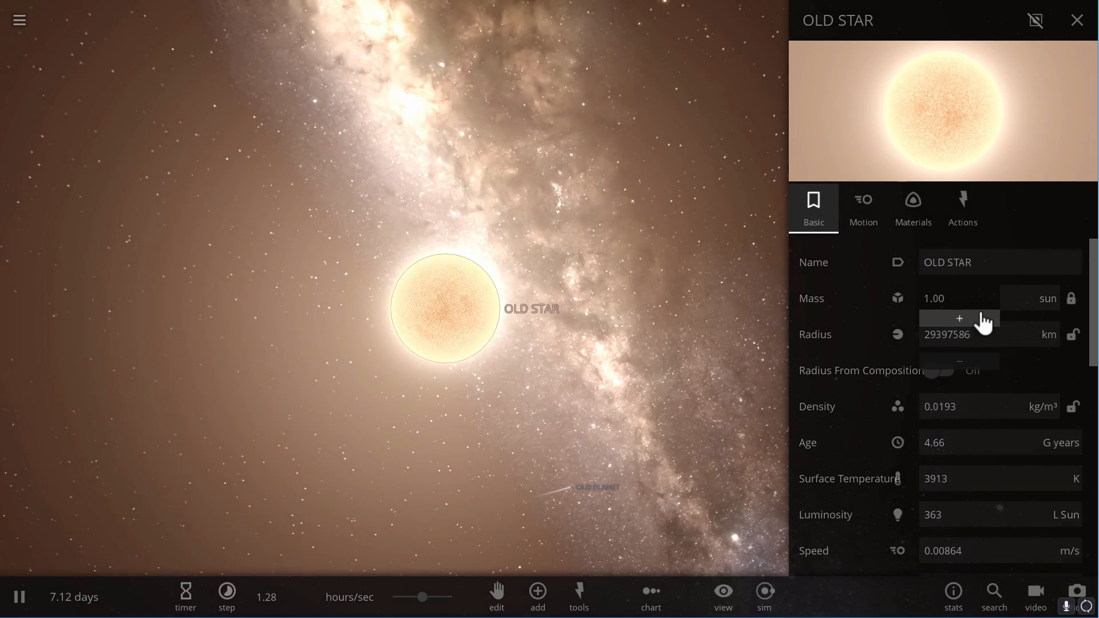
{"action": "left_click", "coordinate": [959, 318]}
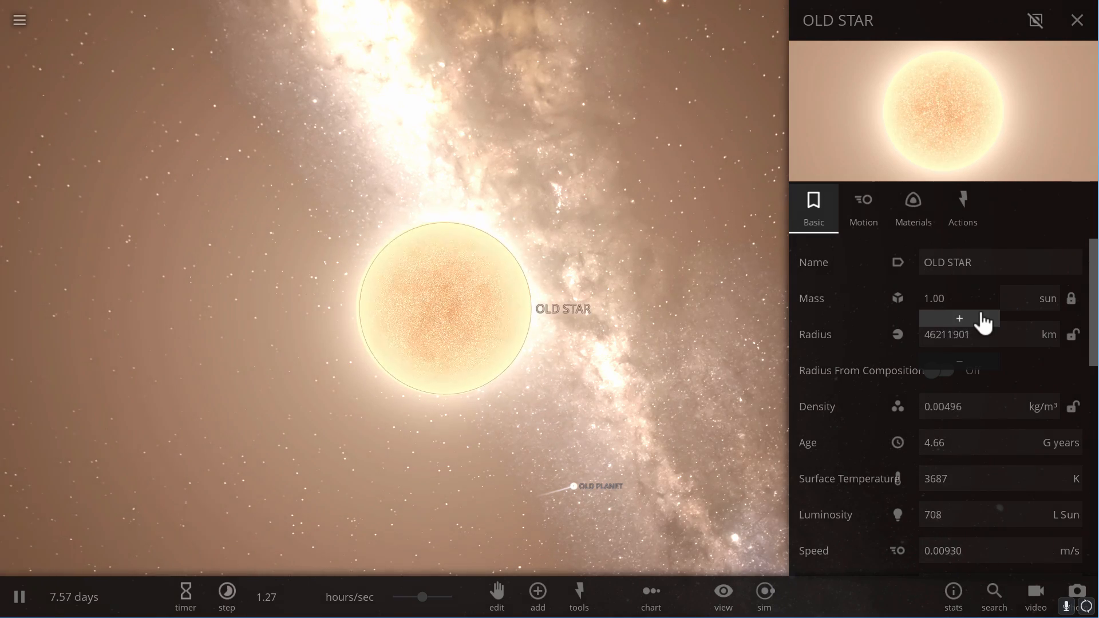
{"action": "left_click", "coordinate": [959, 320]}
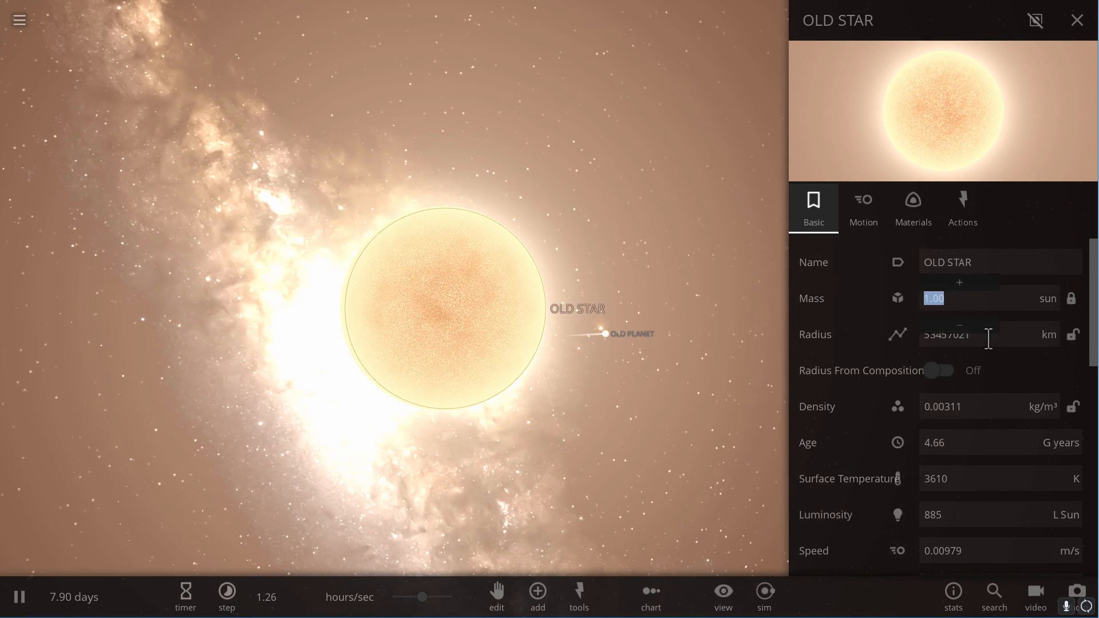
{"action": "left_click", "coordinate": [959, 319]}
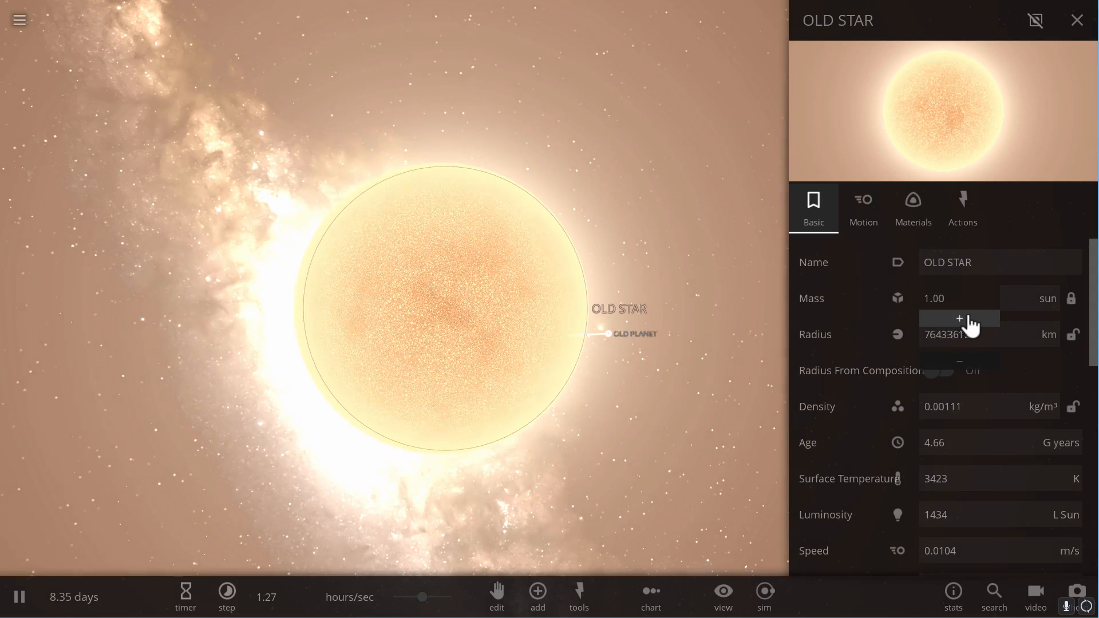
{"action": "left_click", "coordinate": [960, 319]}
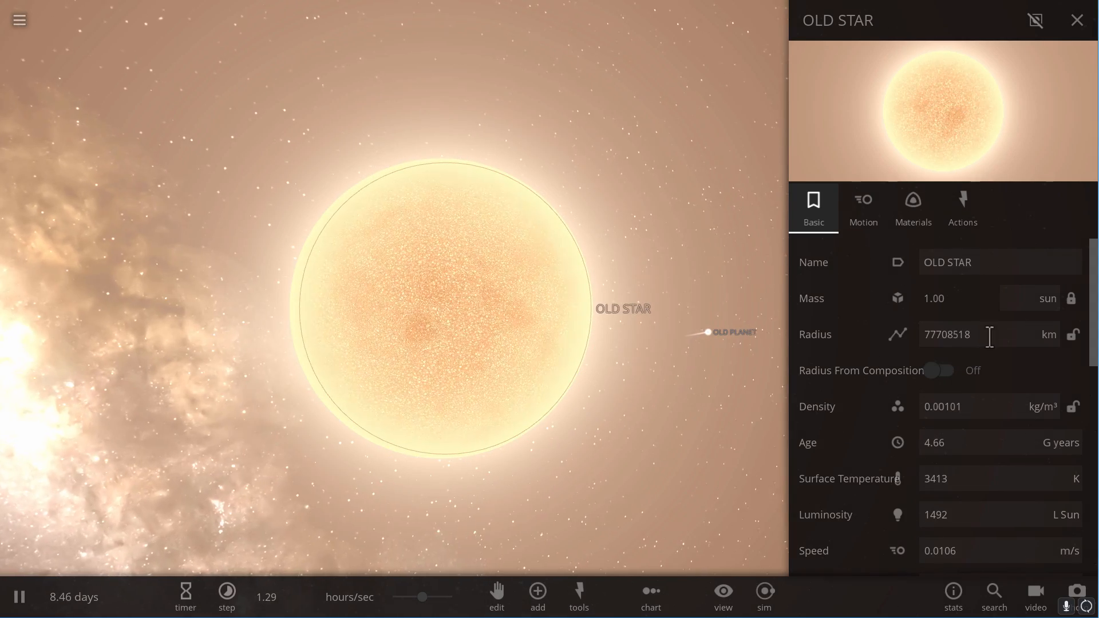
{"action": "left_click", "coordinate": [959, 318]}
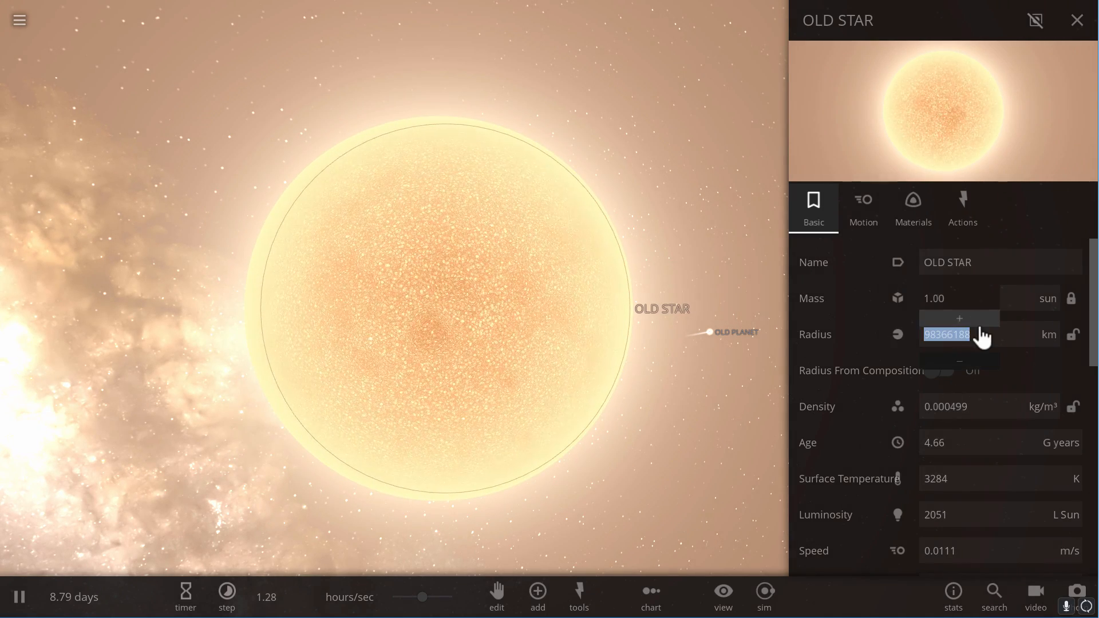
{"action": "left_click", "coordinate": [960, 319]}
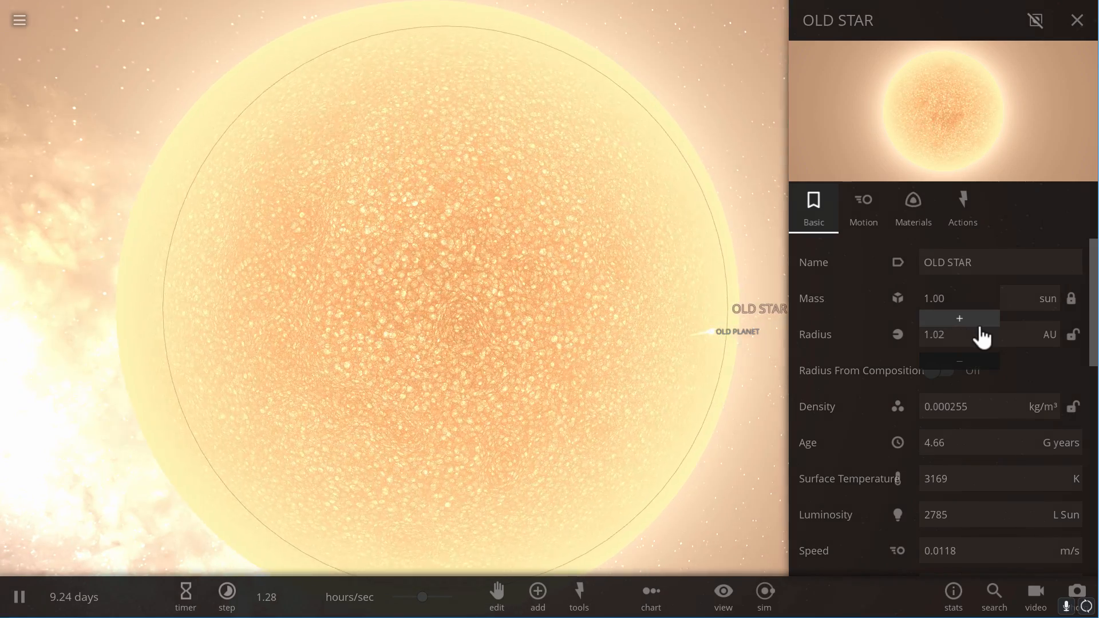
{"action": "left_click", "coordinate": [960, 318]}
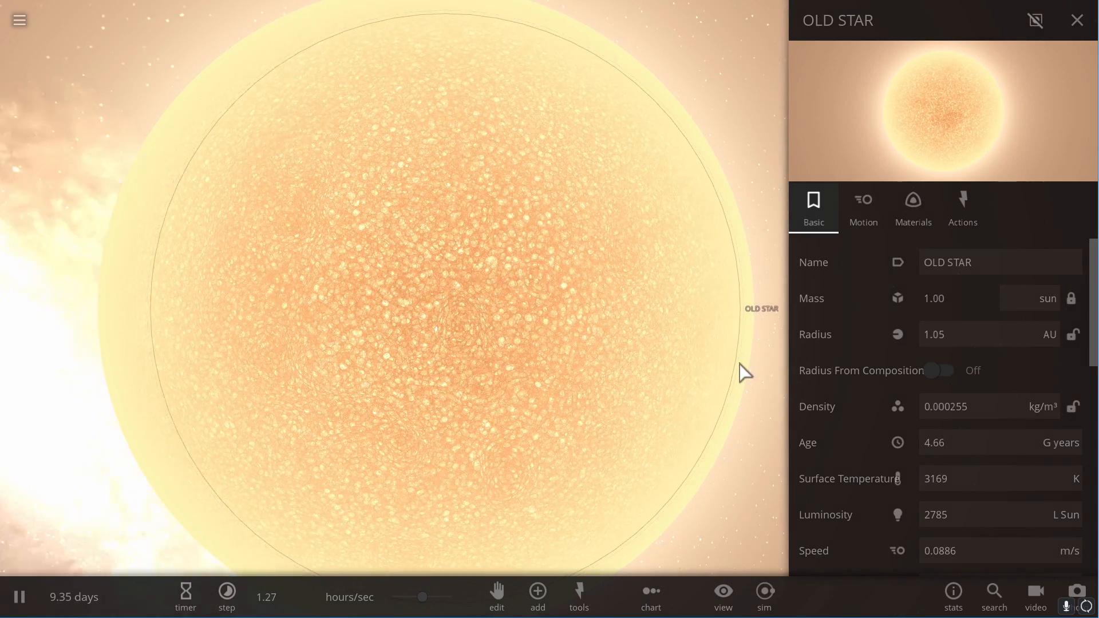
{"action": "mouse_move", "coordinate": [696, 345]}
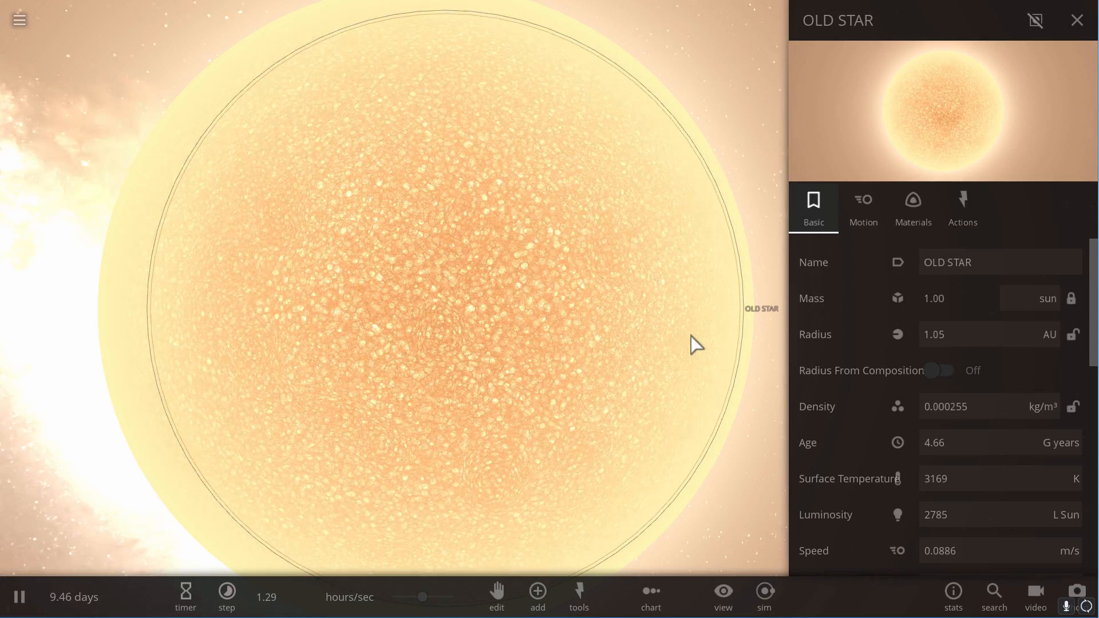
{"action": "mouse_move", "coordinate": [522, 608]}
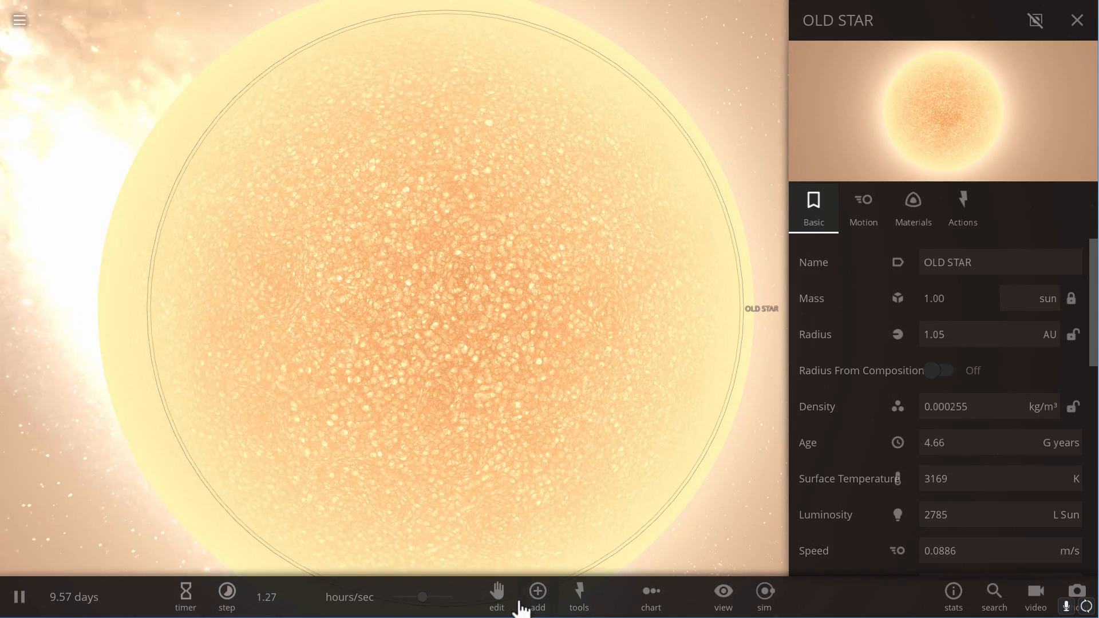
- Dismiss the Add catalogue and pause with OLD PLANET inside the swollen OLD STAR
{"action": "left_click", "coordinate": [537, 598]}
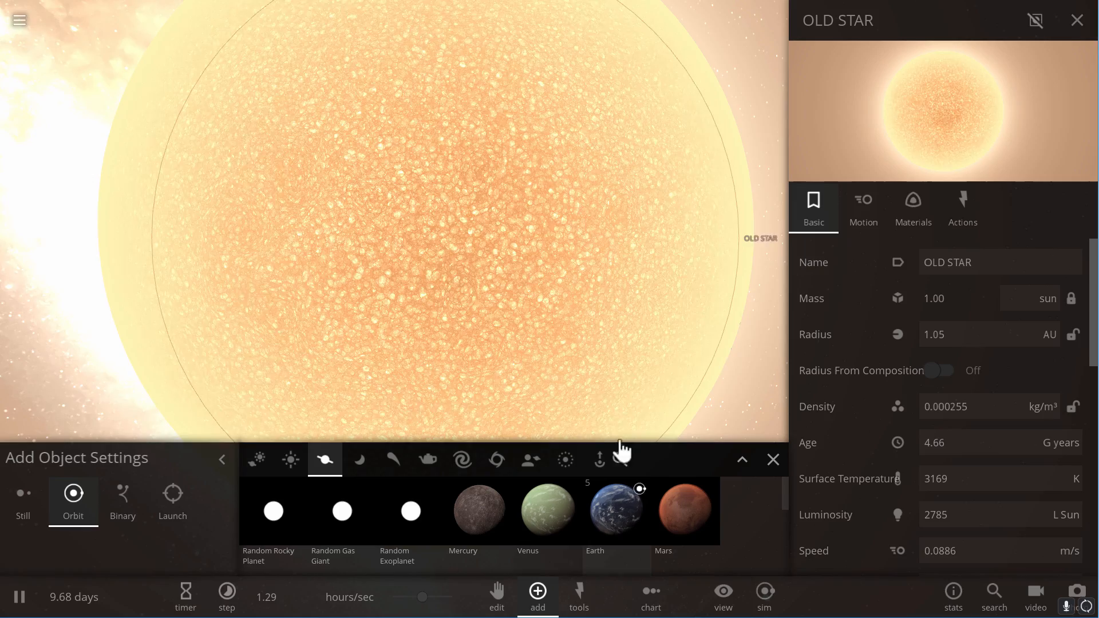
{"action": "left_click", "coordinate": [613, 511]}
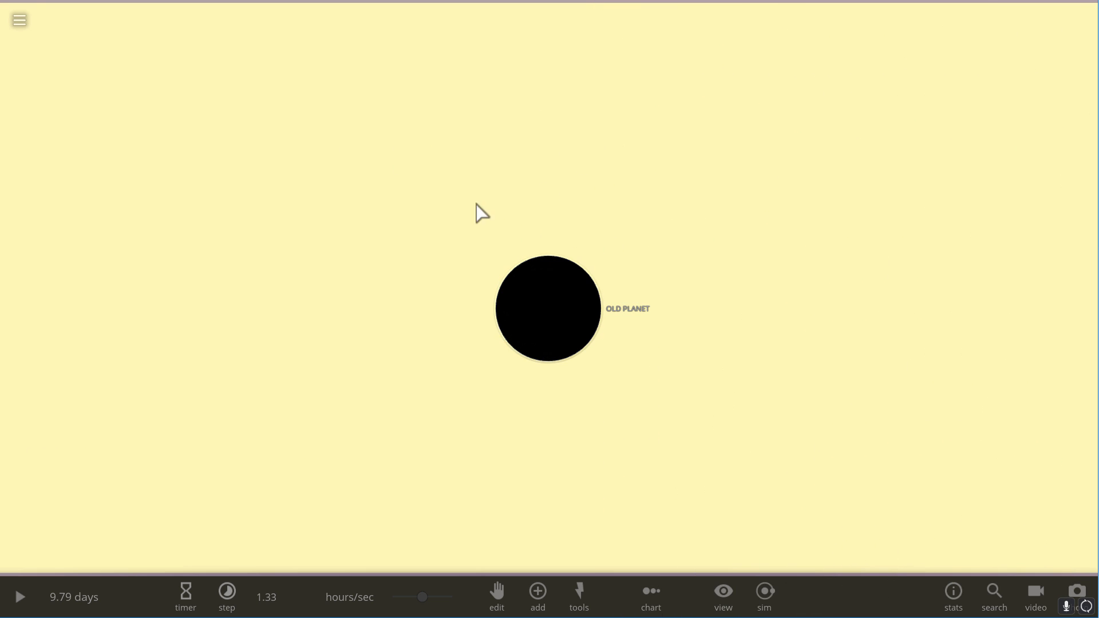
- Resume the simulation via the Tools view so OLD PLANET scorches molten red
{"action": "left_click", "coordinate": [578, 596]}
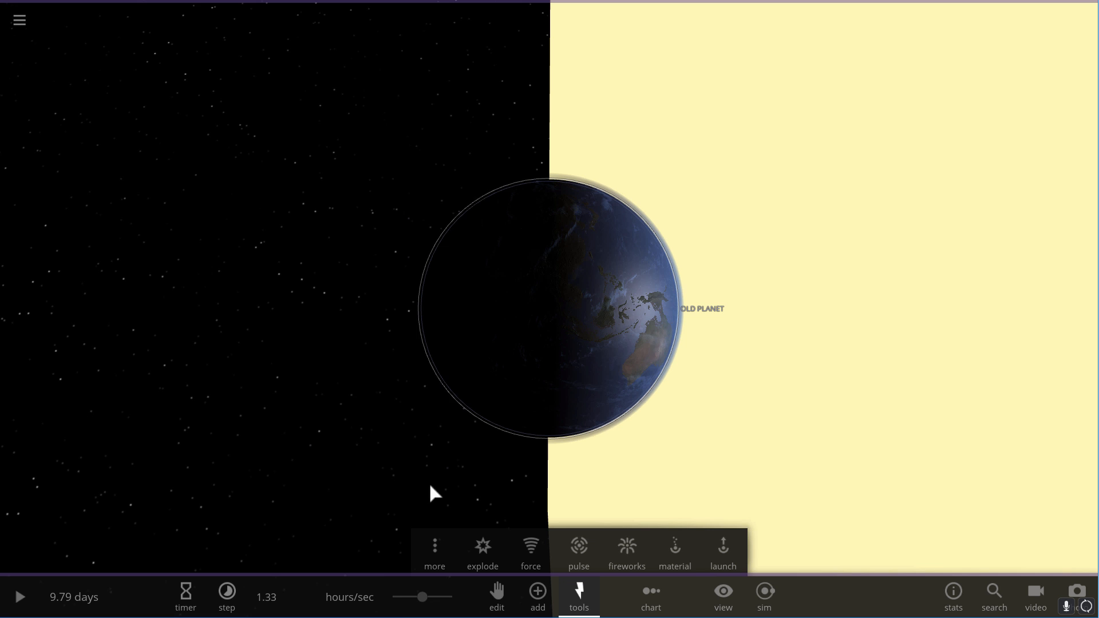
{"action": "left_click", "coordinate": [19, 597]}
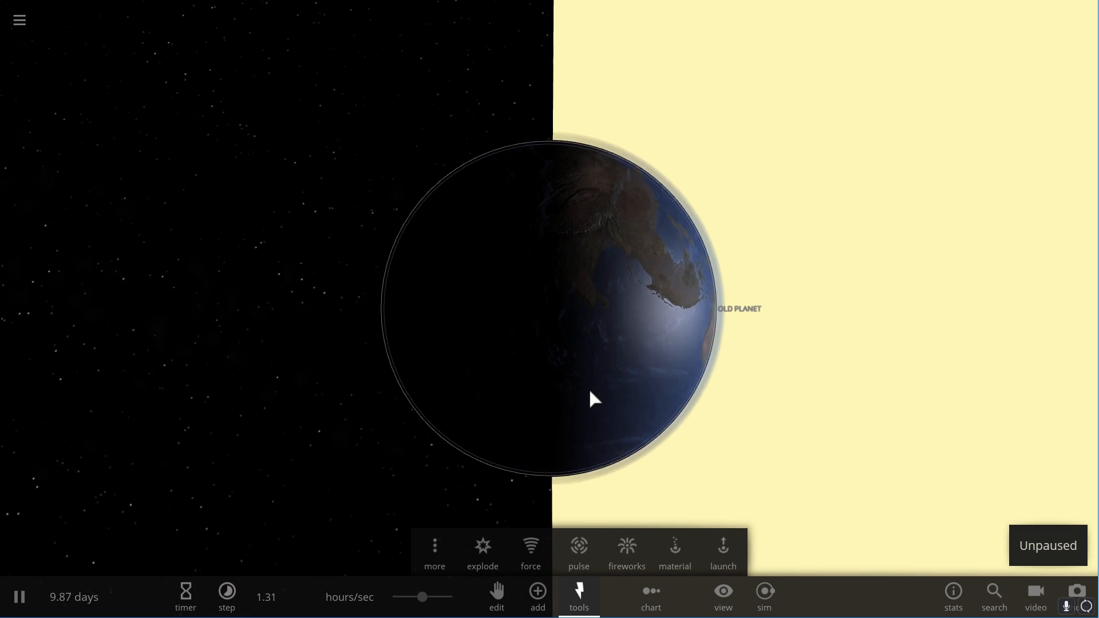
{"action": "left_click", "coordinate": [18, 596]}
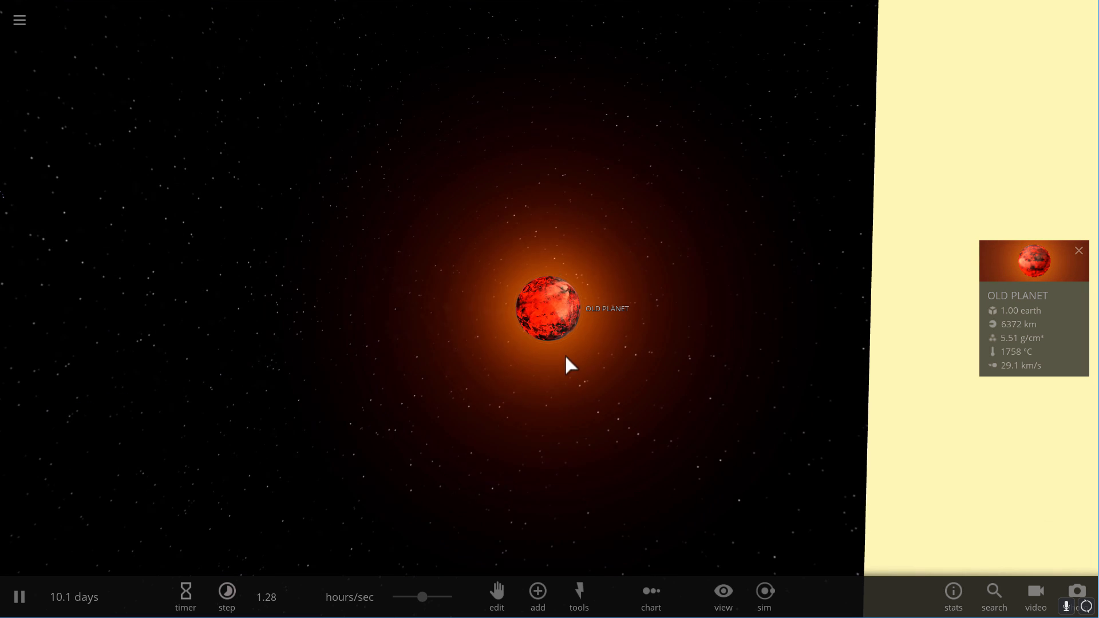
{"action": "left_click", "coordinate": [578, 596]}
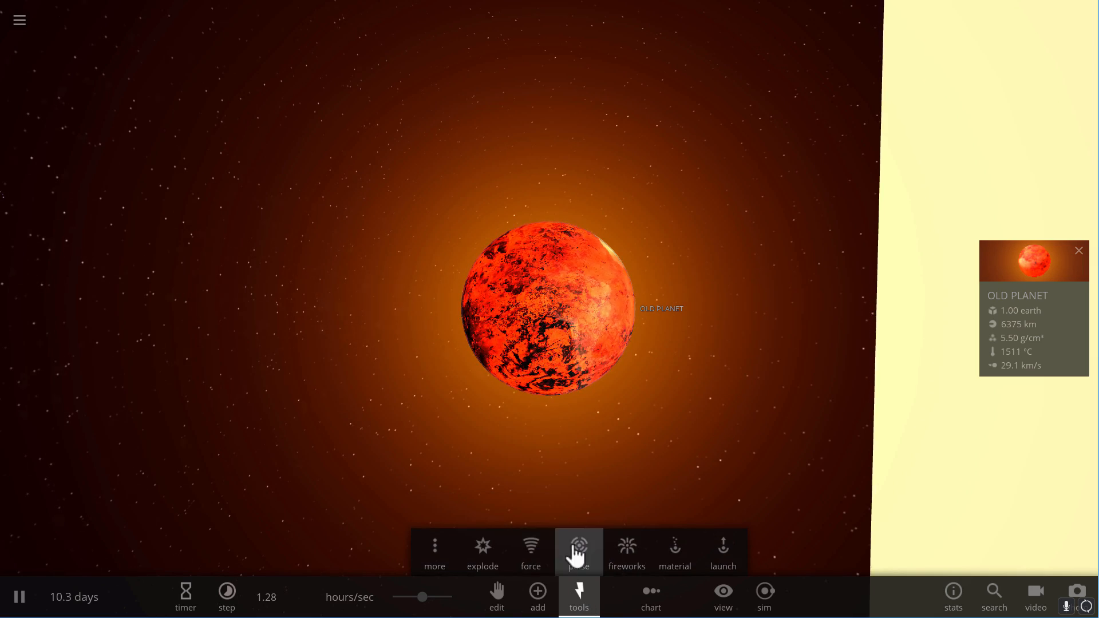
- Browse another category in the Add catalogue, then return to the tools
{"action": "left_click", "coordinate": [536, 596]}
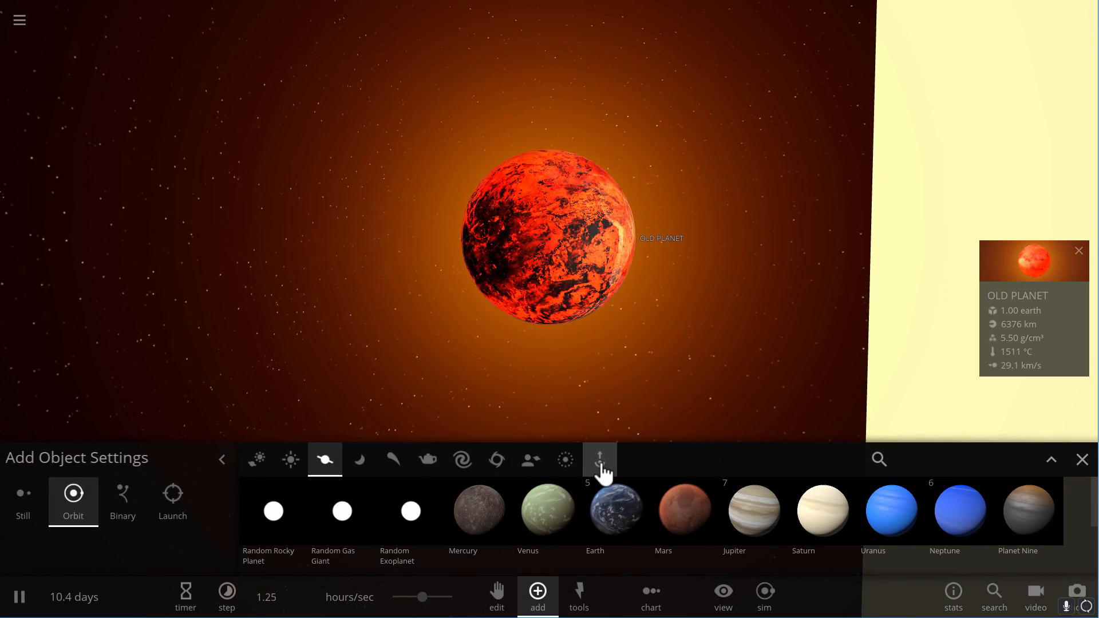
{"action": "left_click", "coordinate": [529, 460]}
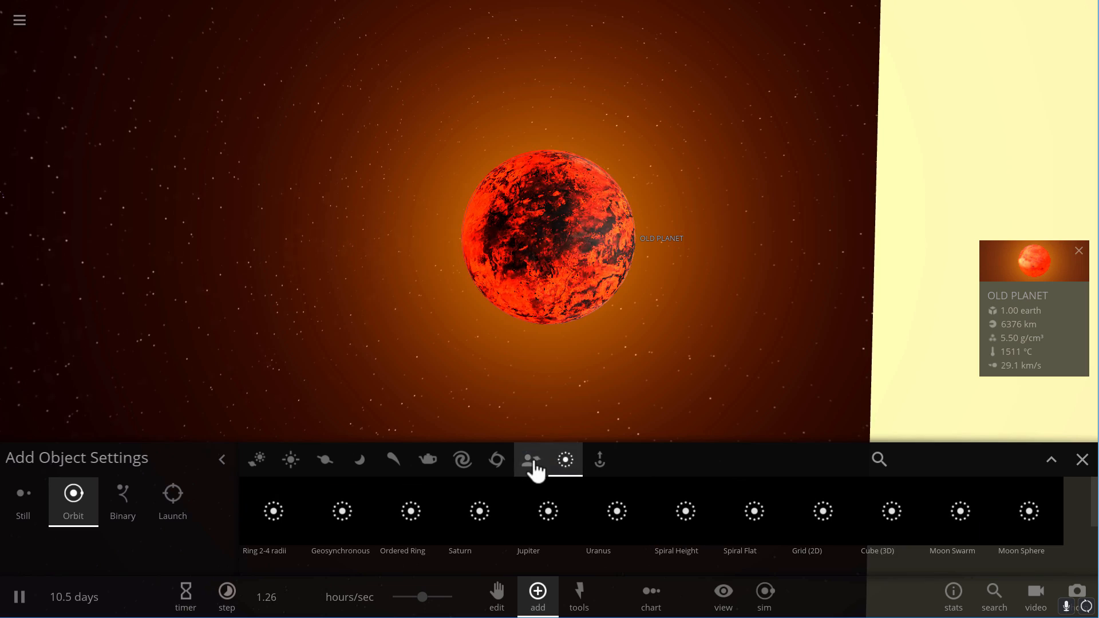
{"action": "left_click", "coordinate": [578, 596]}
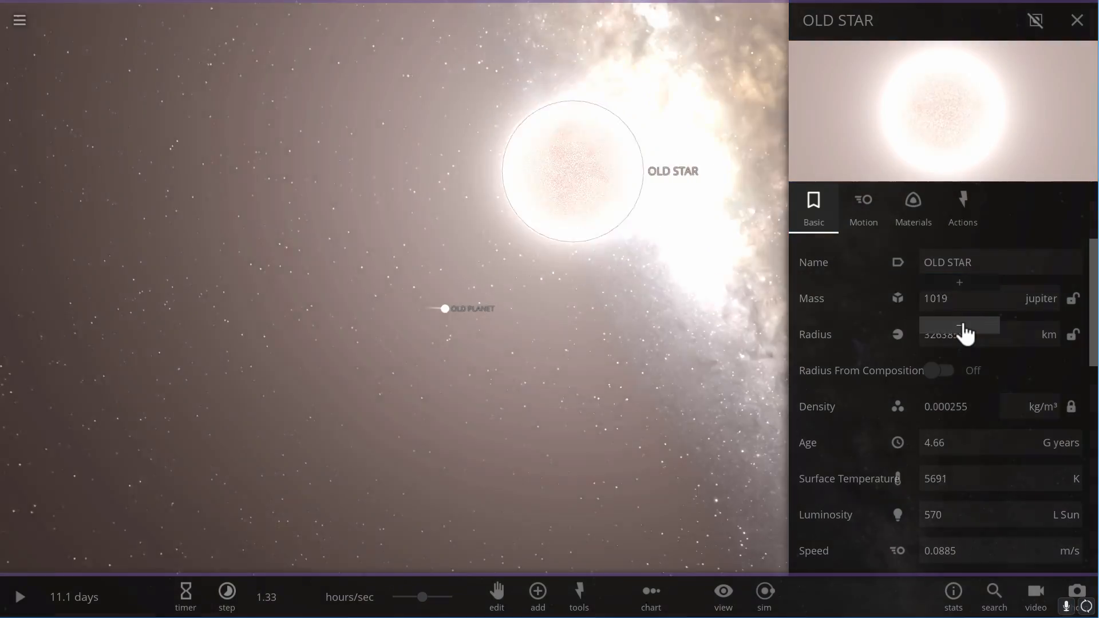
{"action": "left_click", "coordinate": [958, 334]}
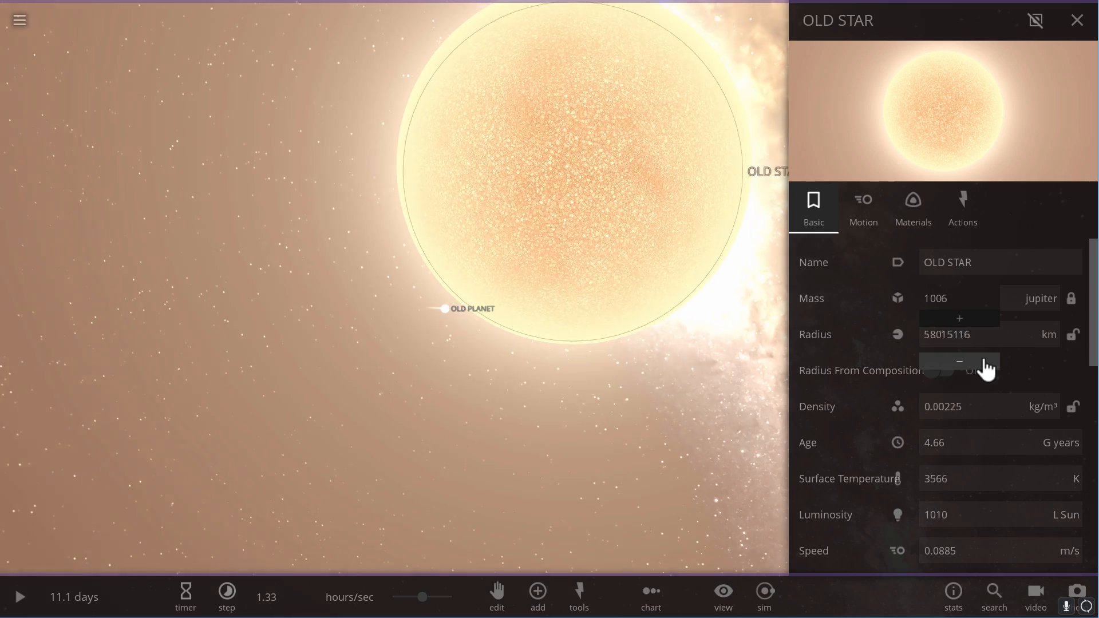
{"action": "left_click", "coordinate": [959, 362]}
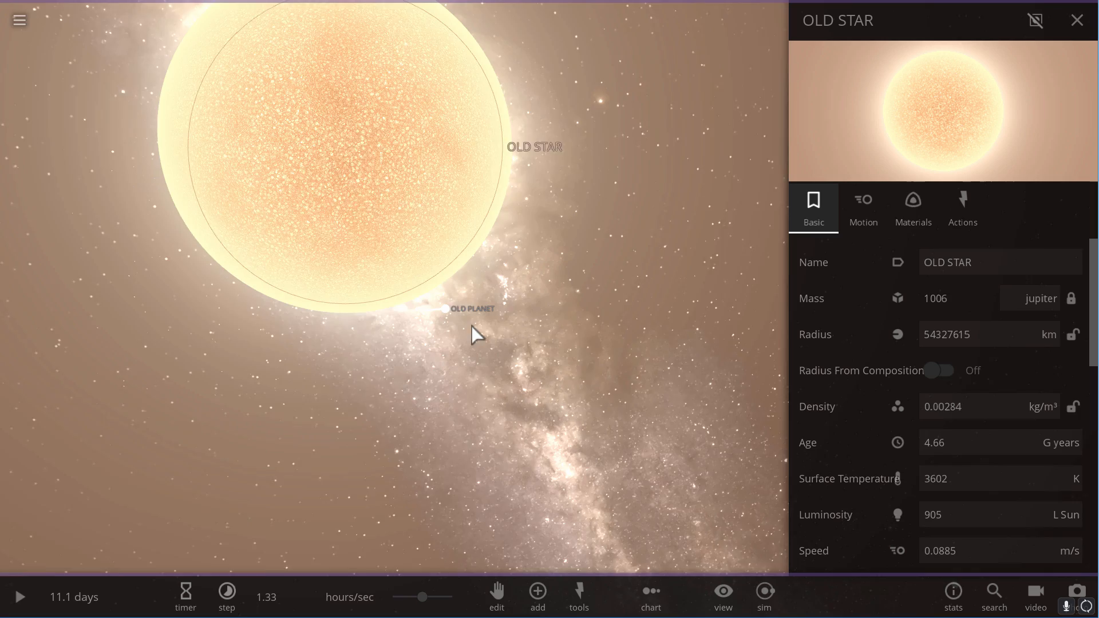
{"action": "left_click", "coordinate": [468, 308]}
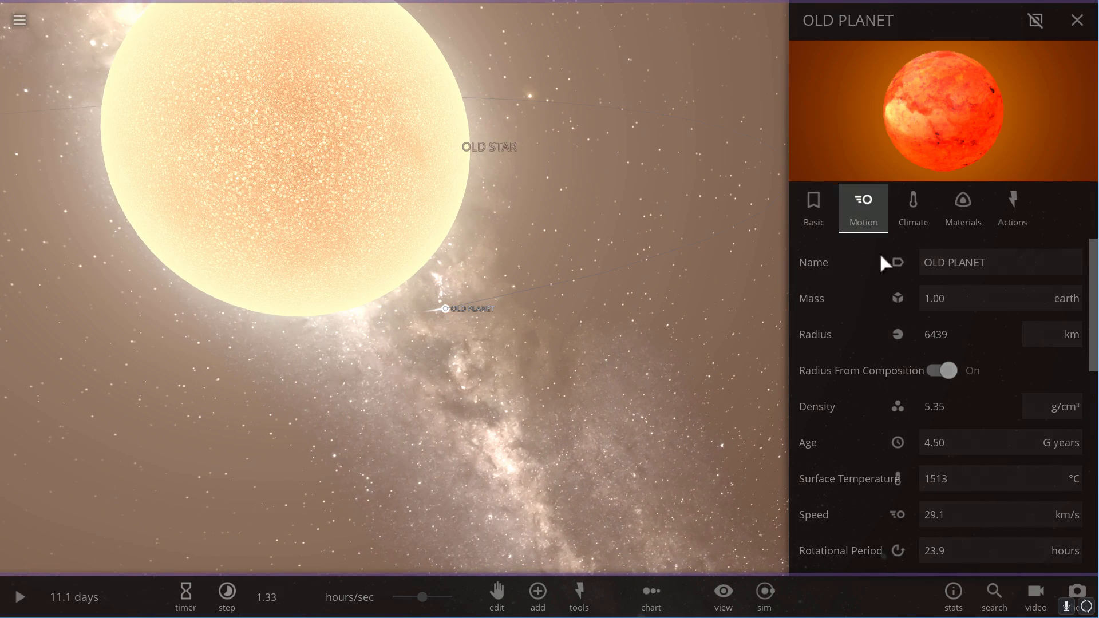
{"action": "scroll", "scroll_direction": "down", "scroll_amount": 3}
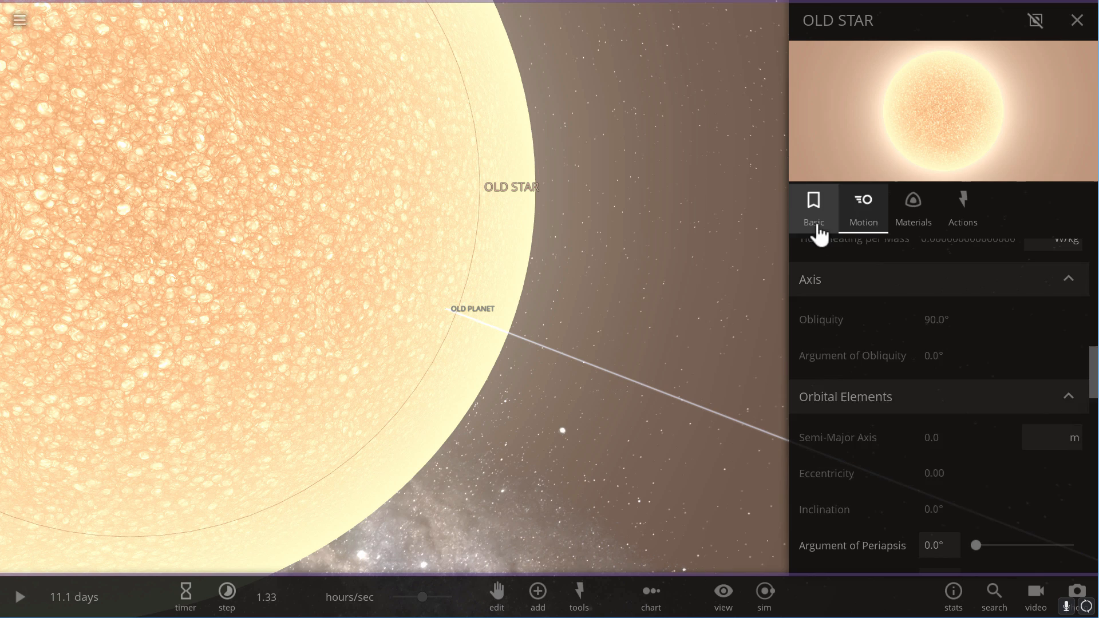
{"action": "left_click", "coordinate": [813, 207]}
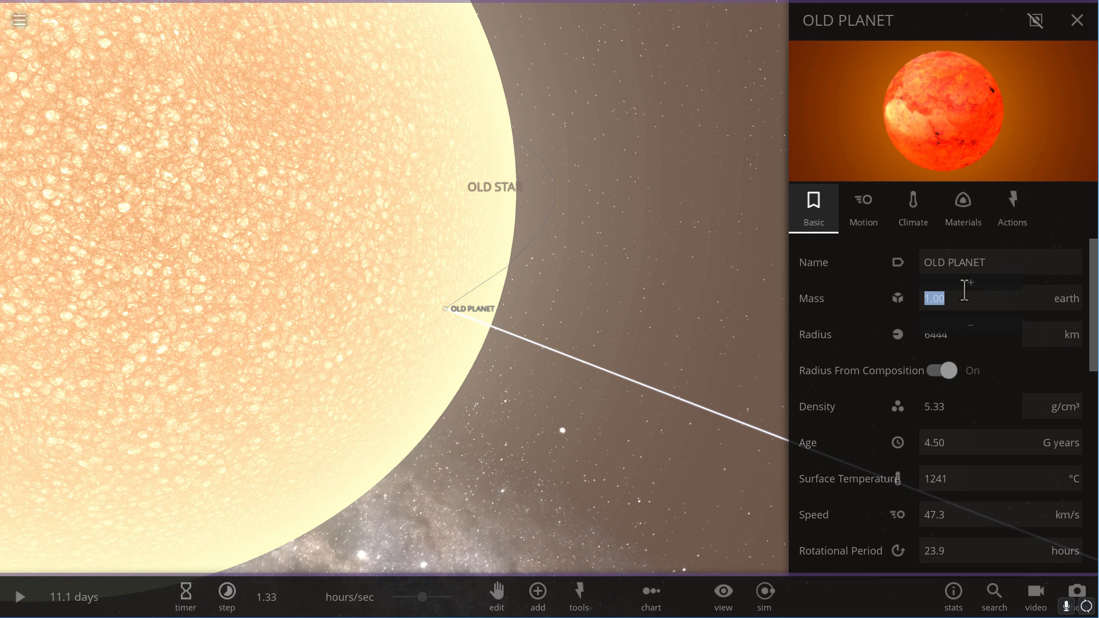
{"action": "left_click", "coordinate": [863, 207]}
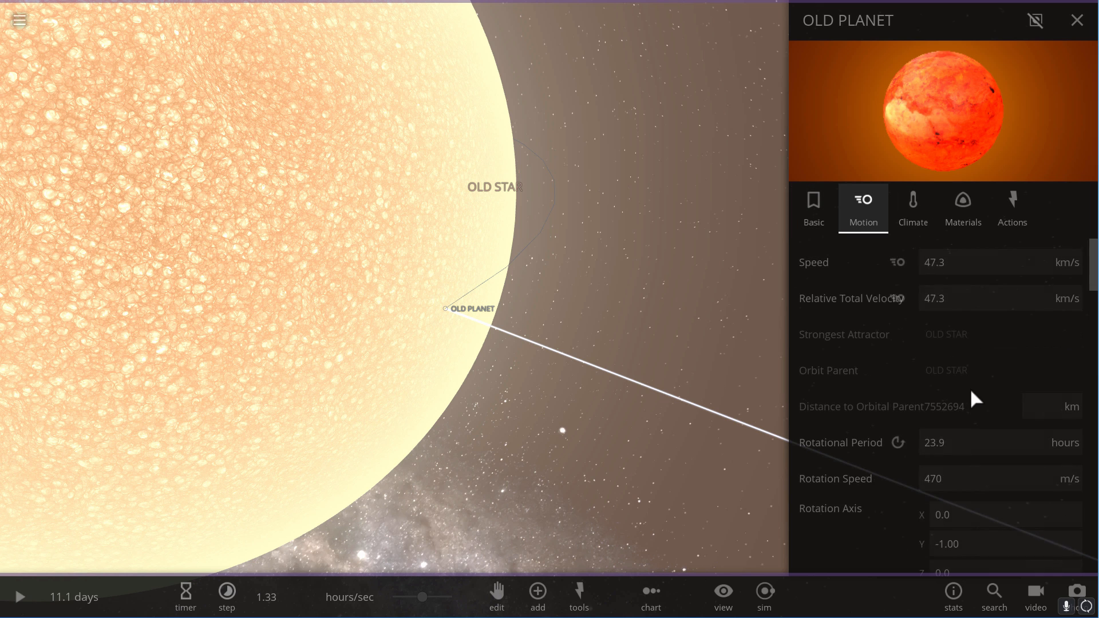
{"action": "scroll", "scroll_direction": "down", "scroll_amount": 3}
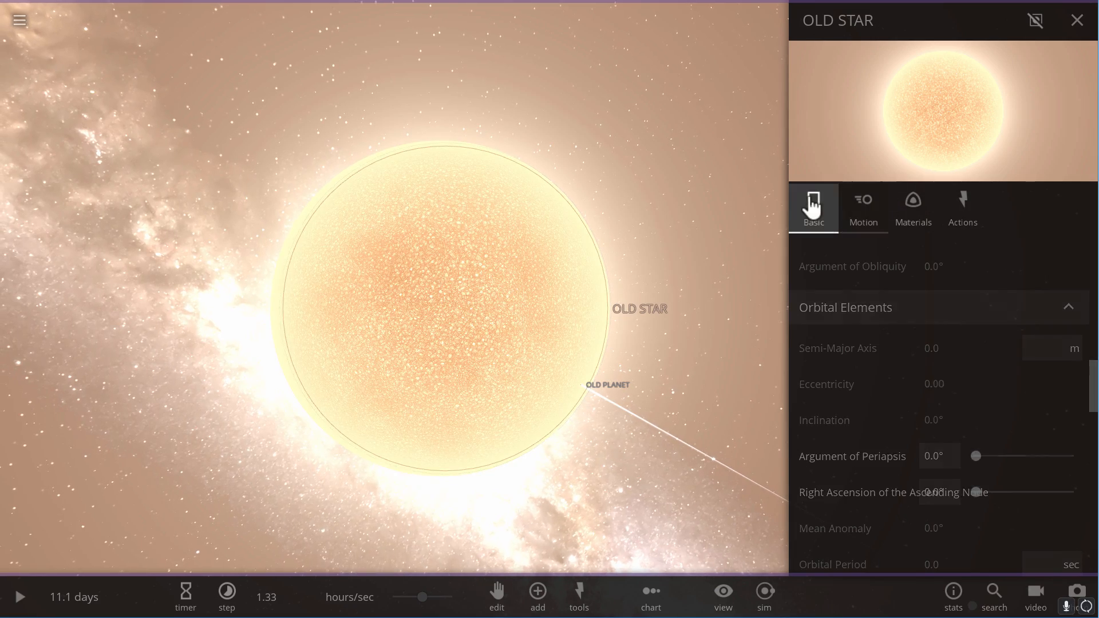
- Shrink the old star's radius from its Basic properties toward a compact 0.400-sun STAR
{"action": "left_click", "coordinate": [812, 207]}
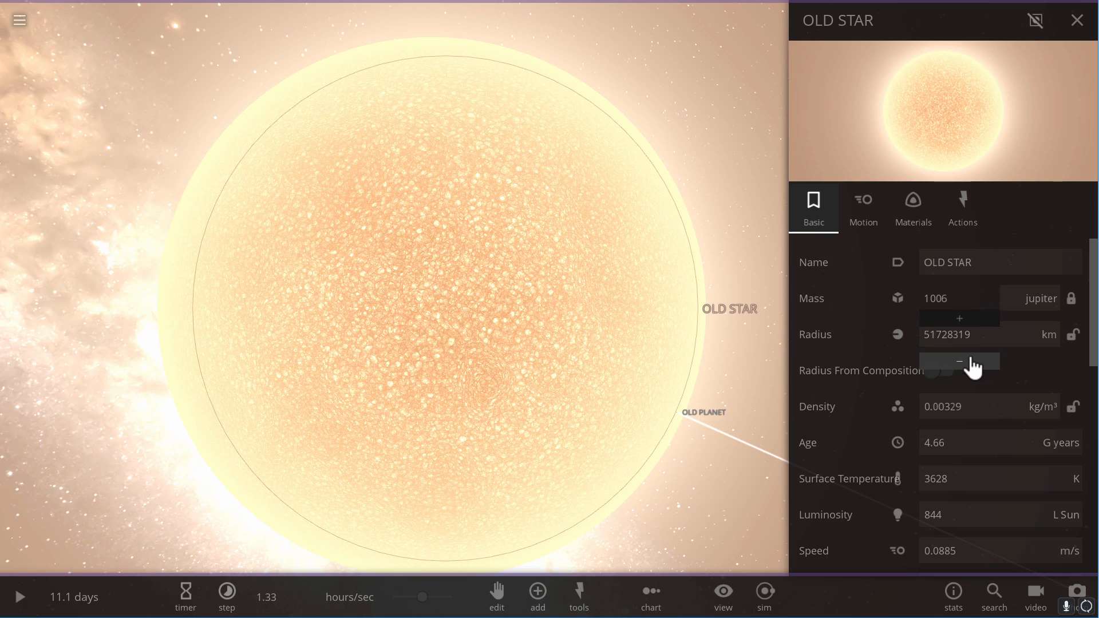
{"action": "left_click", "coordinate": [960, 361]}
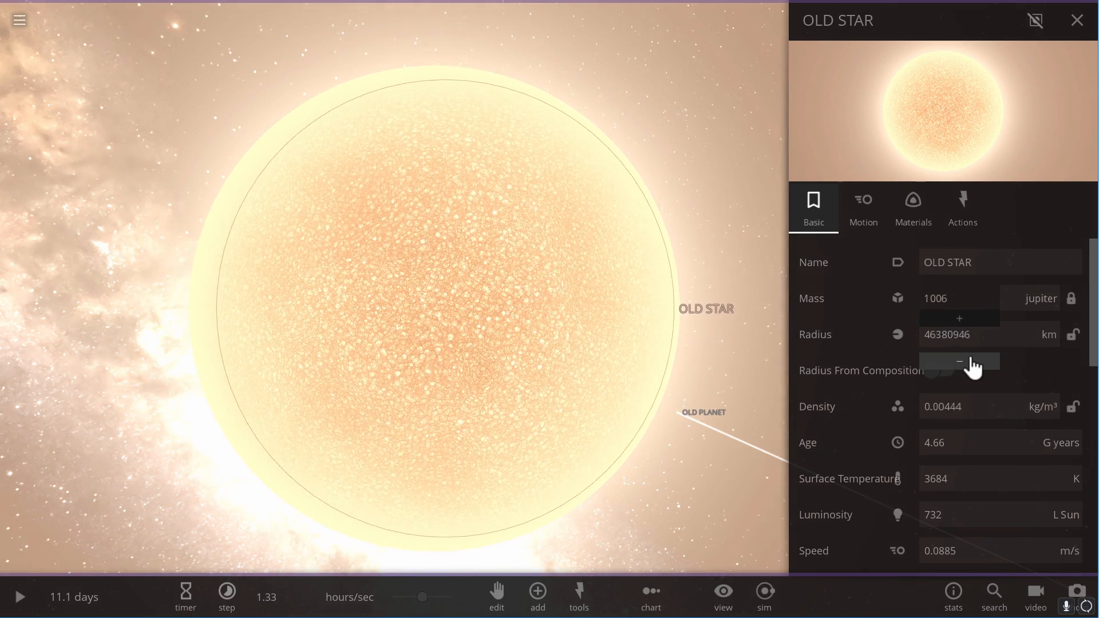
{"action": "left_click", "coordinate": [958, 360]}
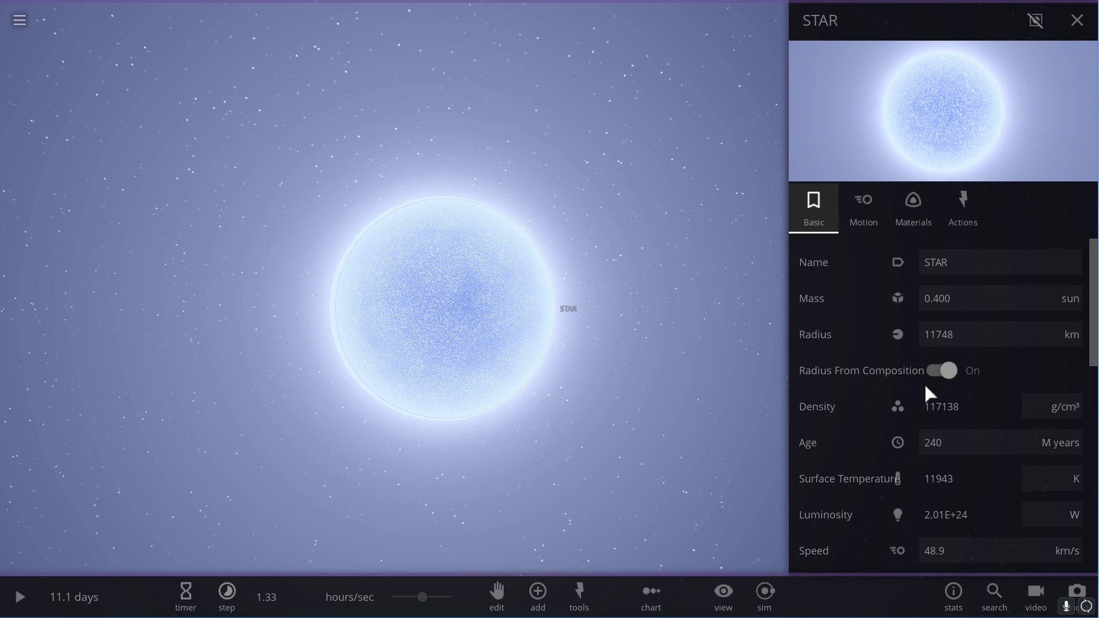
- Place an Earth planet in orbit around STAR and set its mass in Jupiter units
{"action": "scroll", "scroll_direction": "down", "scroll_amount": 3}
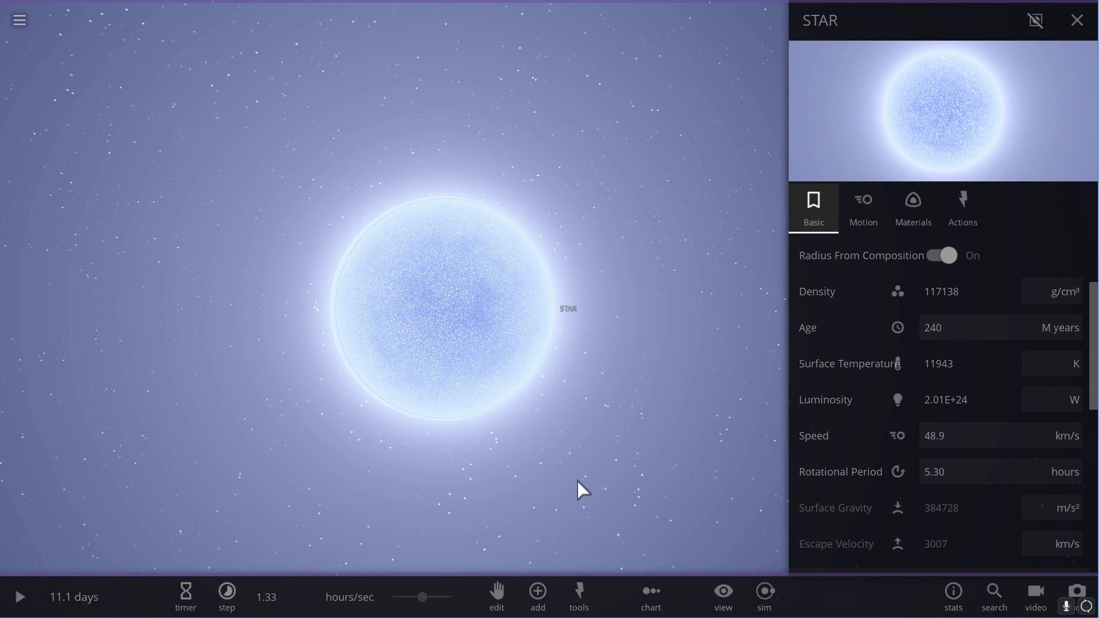
{"action": "left_click", "coordinate": [536, 596]}
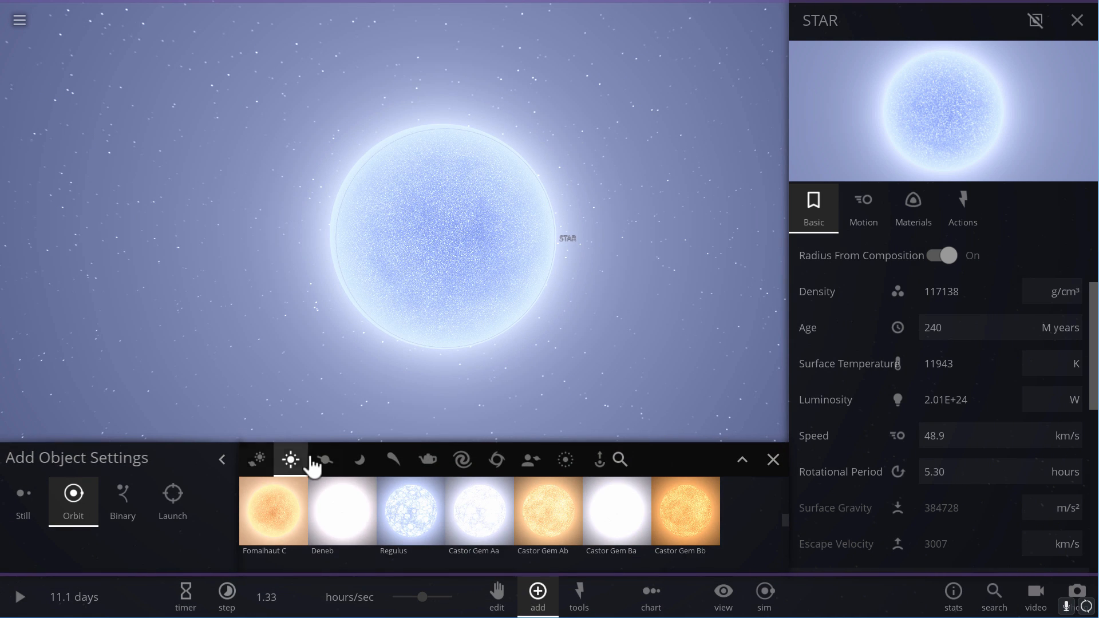
{"action": "left_click", "coordinate": [323, 460]}
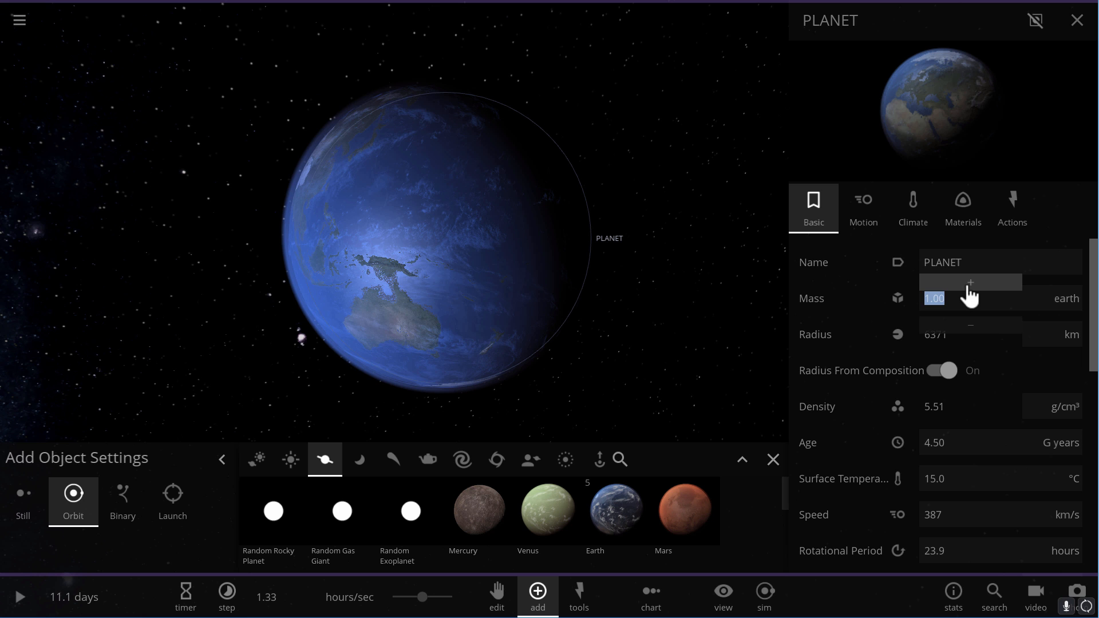
{"action": "left_click", "coordinate": [970, 283]}
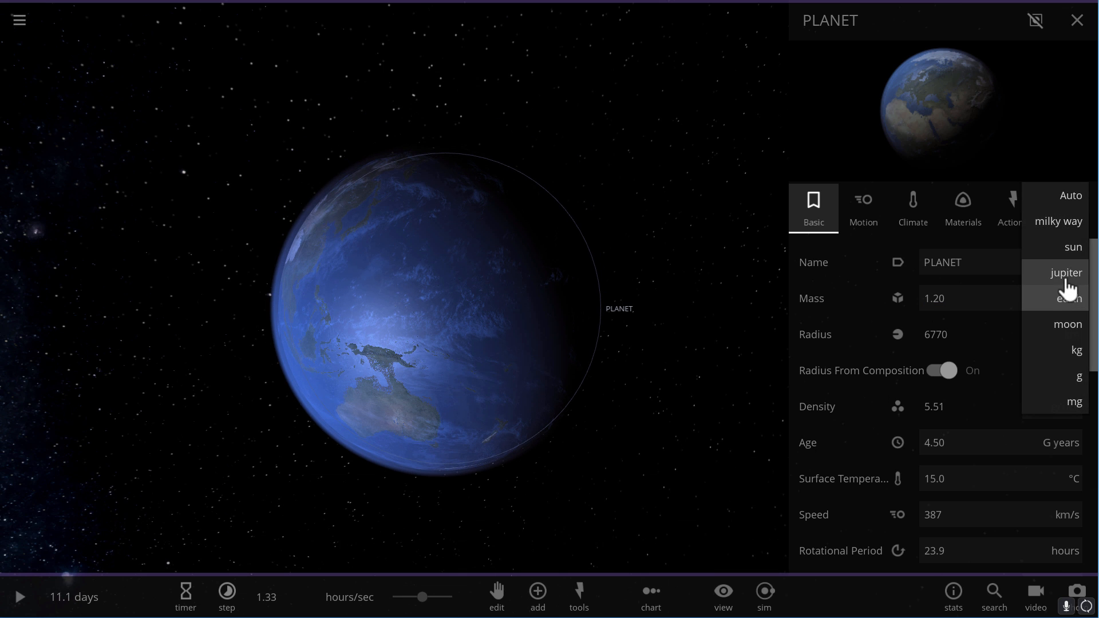
{"action": "left_click", "coordinate": [1050, 272]}
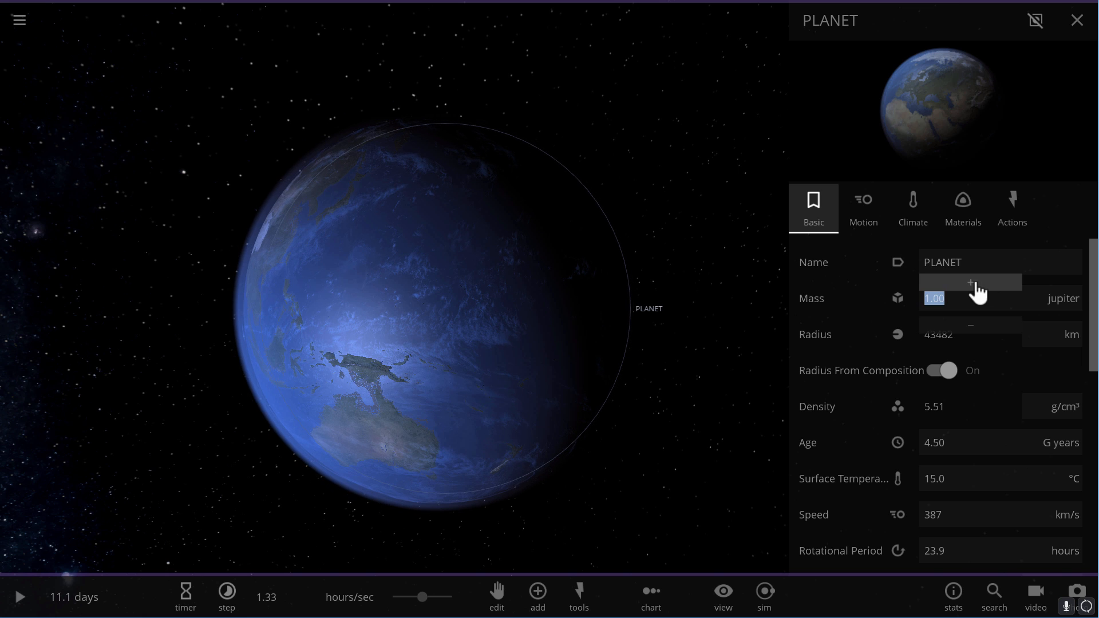
{"action": "left_click", "coordinate": [969, 283]}
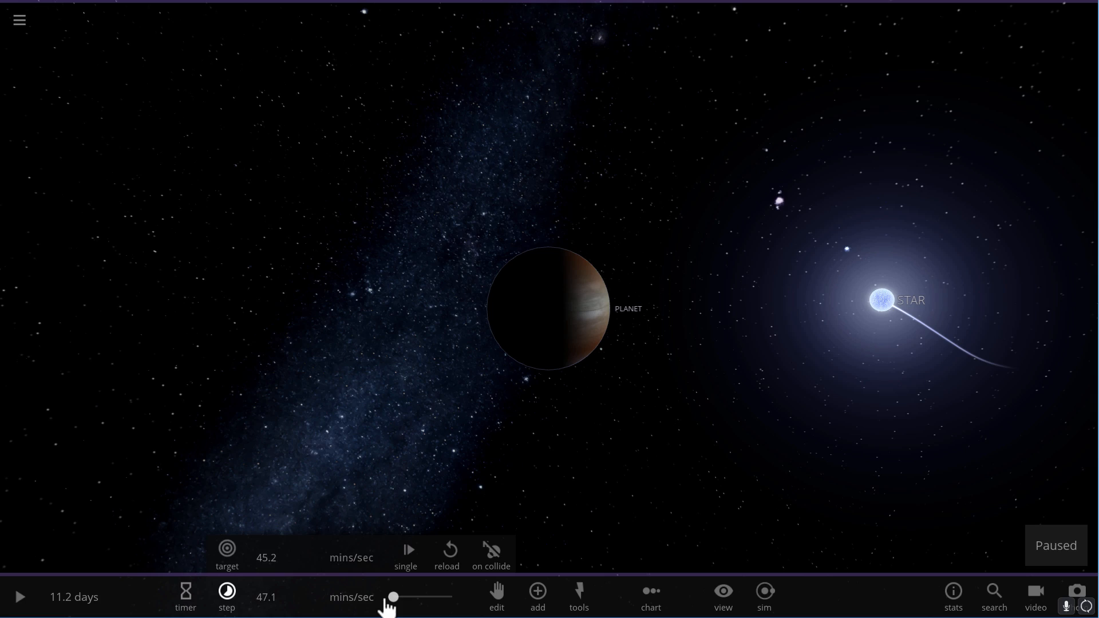
- Slow the simulation and bring up the 35-Jupiter-mass PLANET's properties for renaming
{"action": "left_click", "coordinate": [19, 597]}
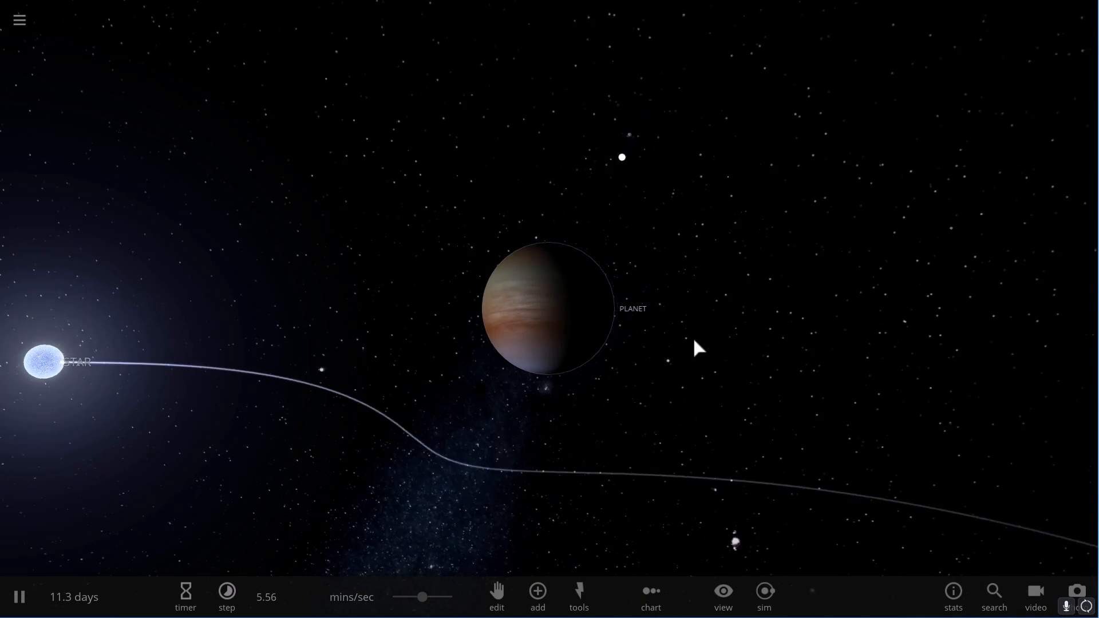
{"action": "left_click", "coordinate": [547, 307]}
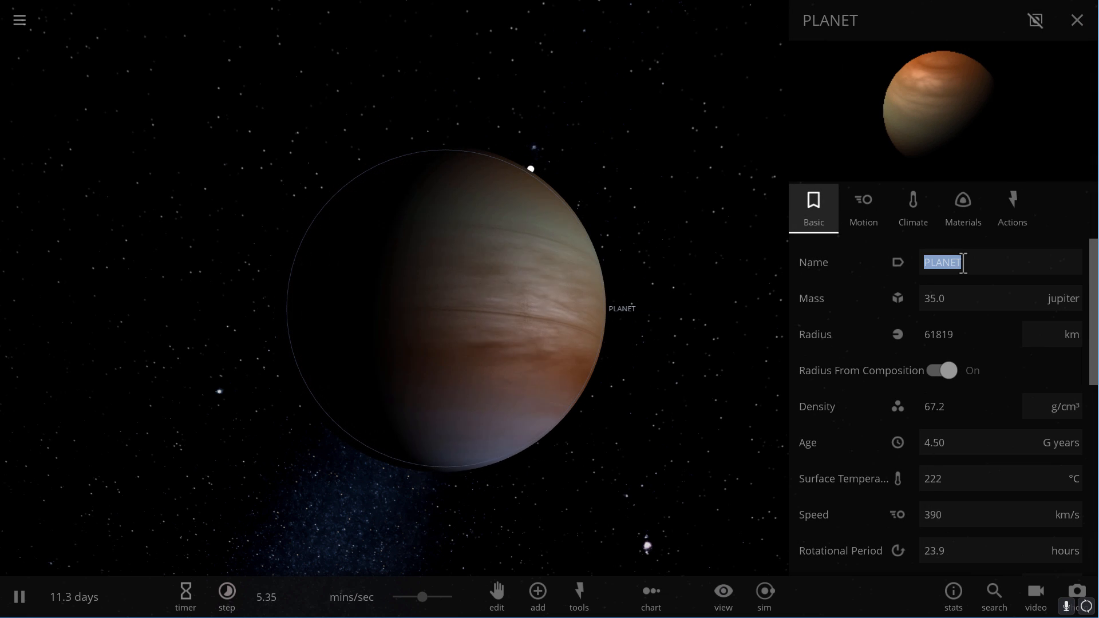
- Rename the brown dwarf to 'FUTURE EARTH' and check STAR's summary figures
{"action": "type", "text": "FUTURE EARTH"}
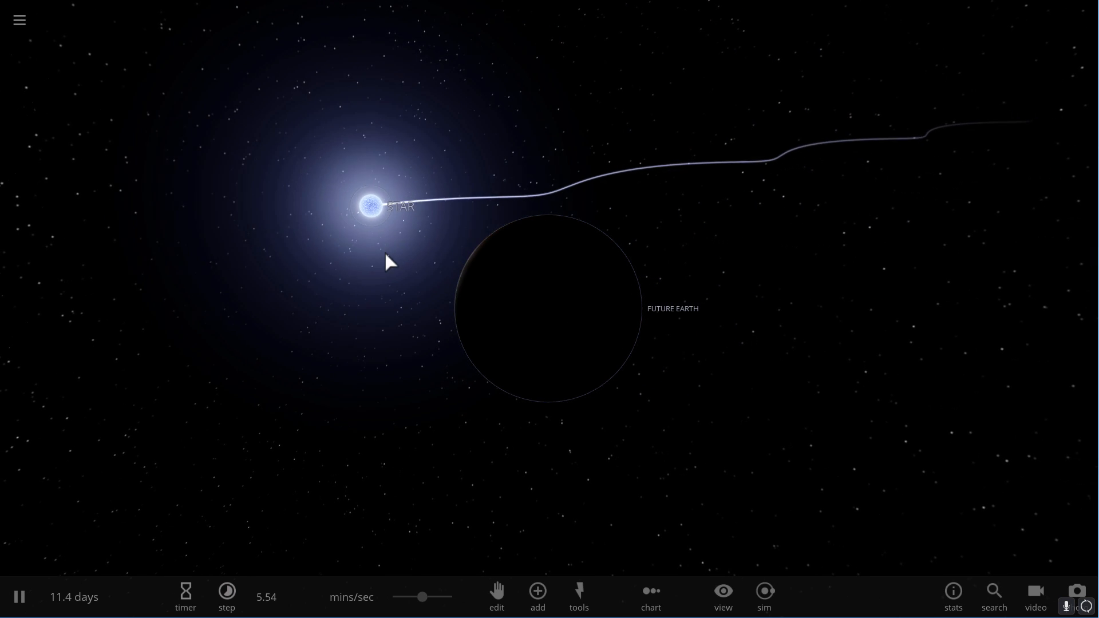
{"action": "left_click", "coordinate": [370, 206]}
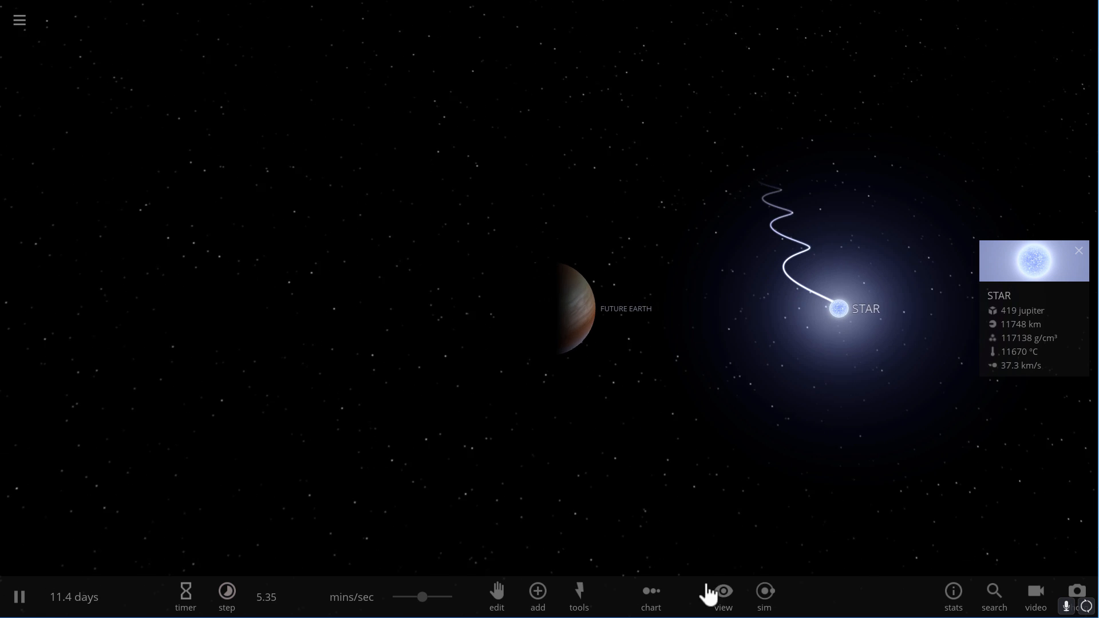
{"action": "left_click", "coordinate": [548, 308]}
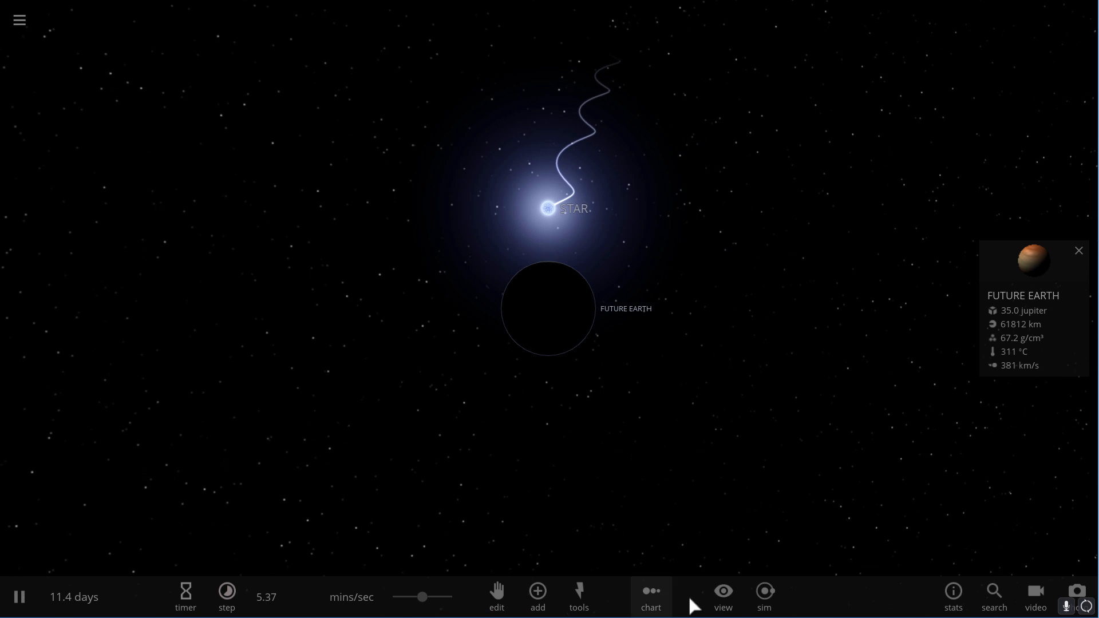
- Toggle the display of orbit paths in the View options
{"action": "left_click", "coordinate": [722, 597]}
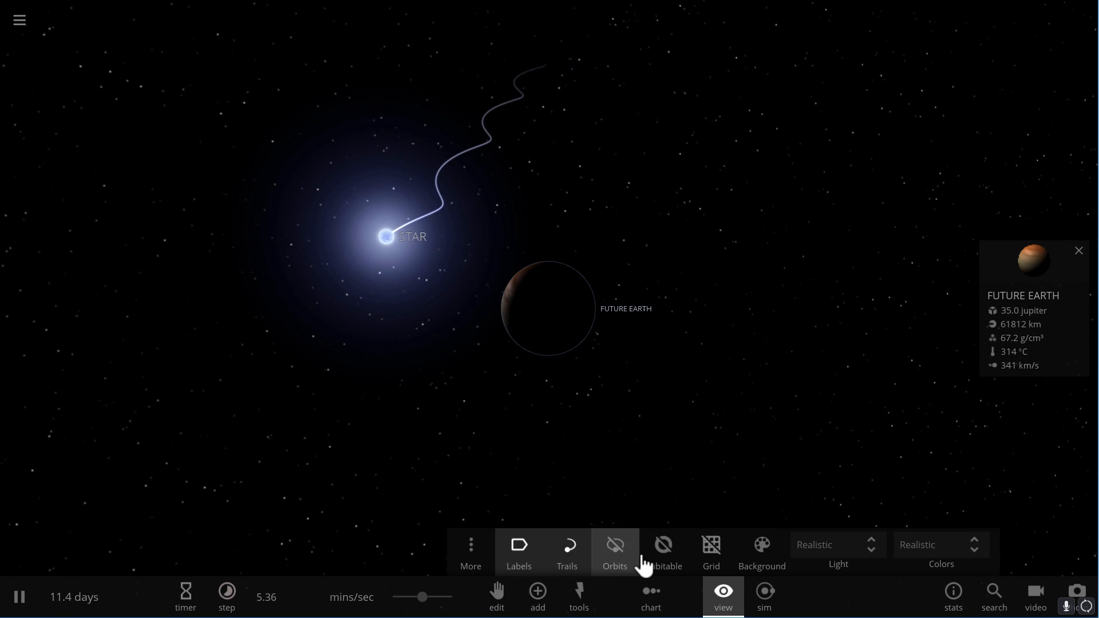
{"action": "left_click", "coordinate": [663, 551]}
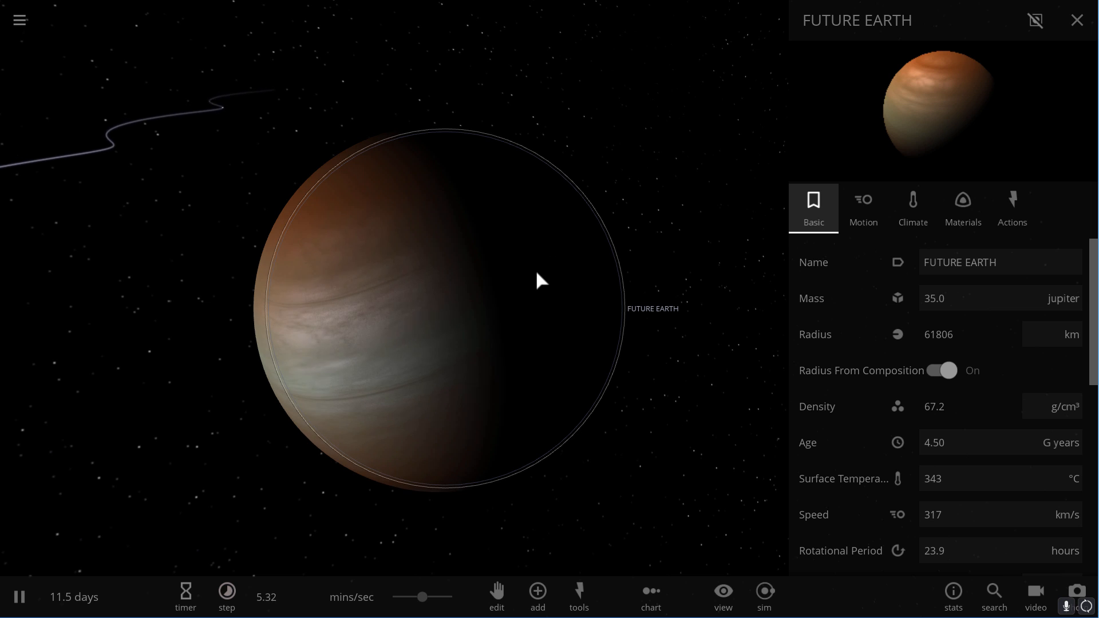
{"action": "mouse_move", "coordinate": [913, 208]}
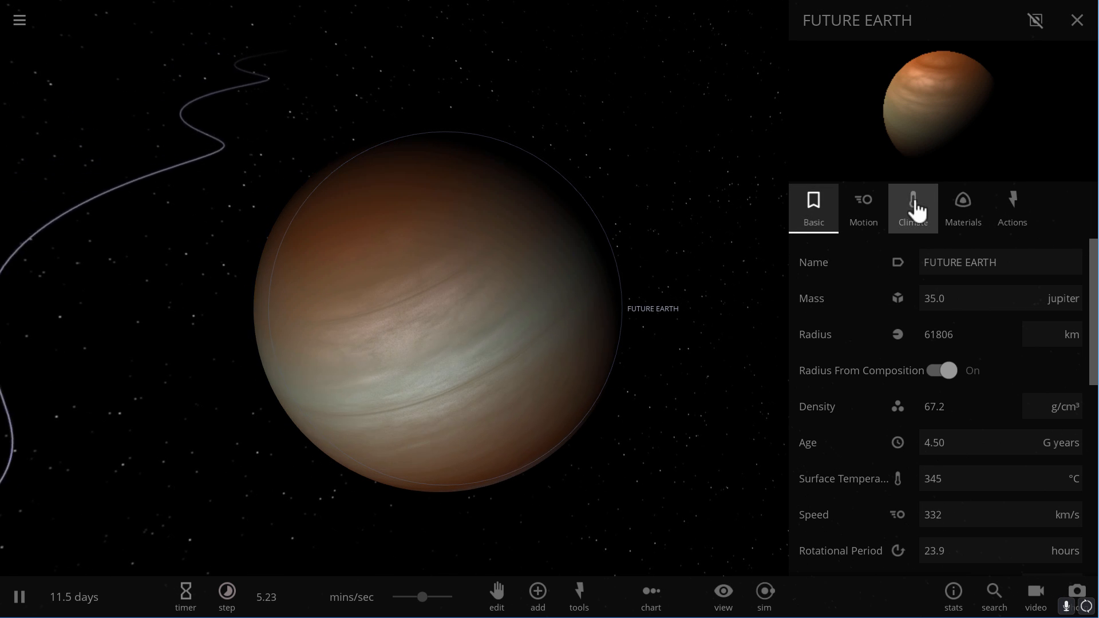
- Review FUTURE EARTH's climate (about 365 °C), close its properties and zoom out
{"action": "left_click", "coordinate": [912, 208]}
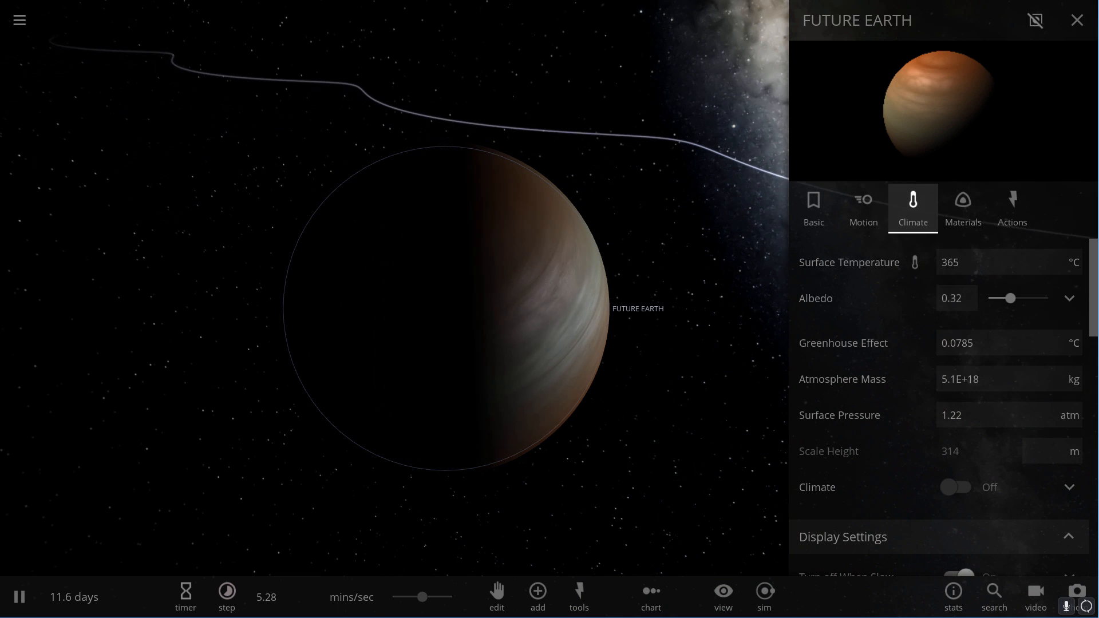
{"action": "left_click", "coordinate": [1079, 20]}
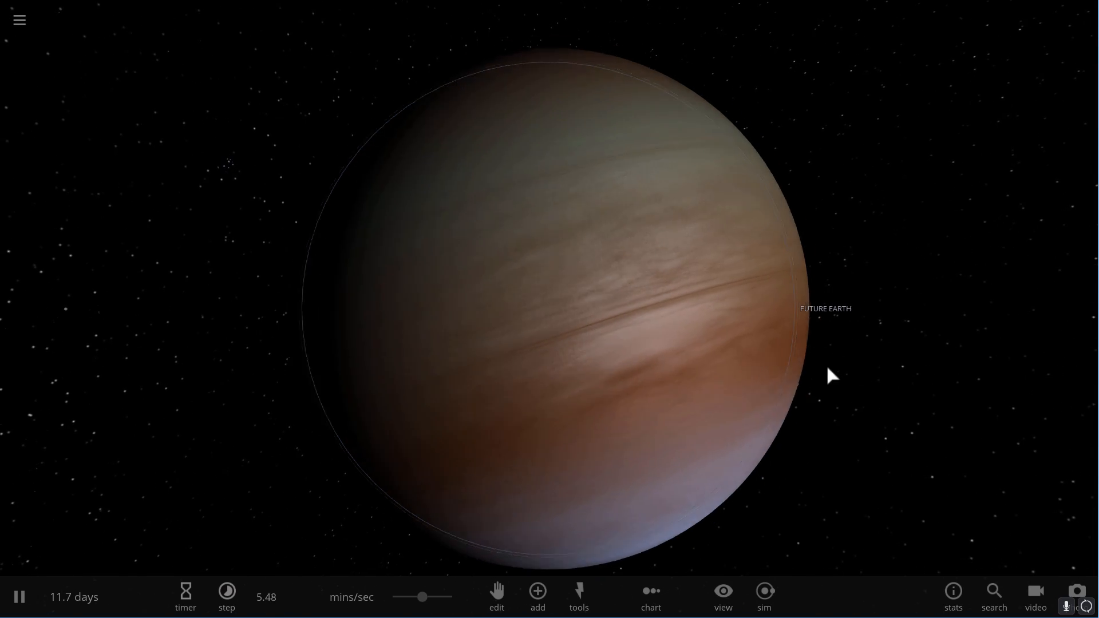
{"action": "scroll", "scroll_direction": "down", "scroll_amount": 3}
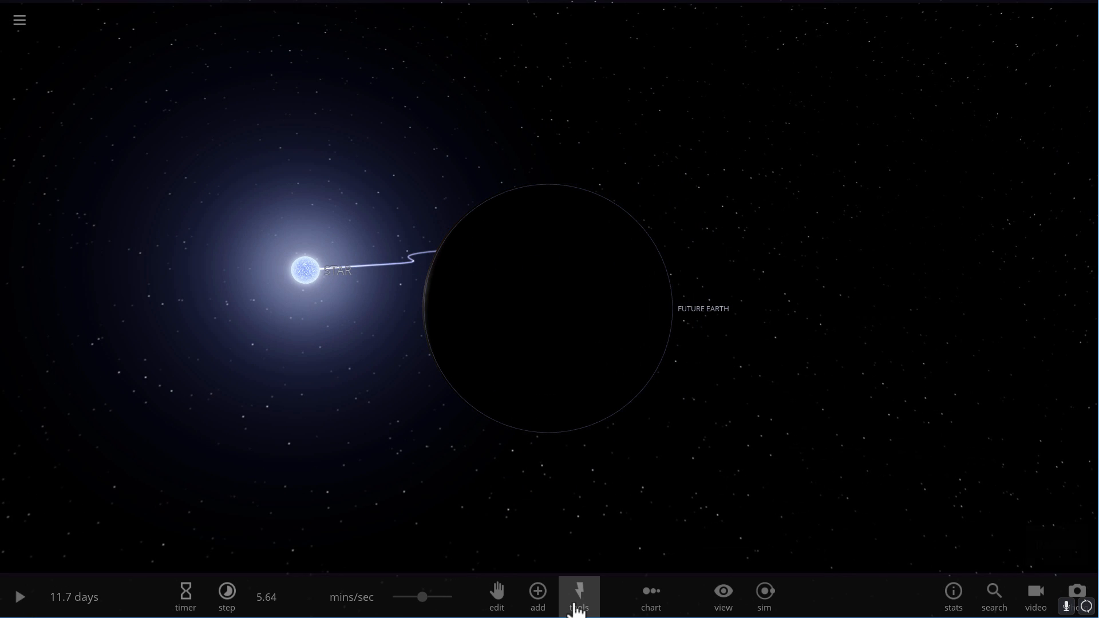
- Check the Tools and time-step options, then resume the paused simulation
{"action": "left_click", "coordinate": [579, 598]}
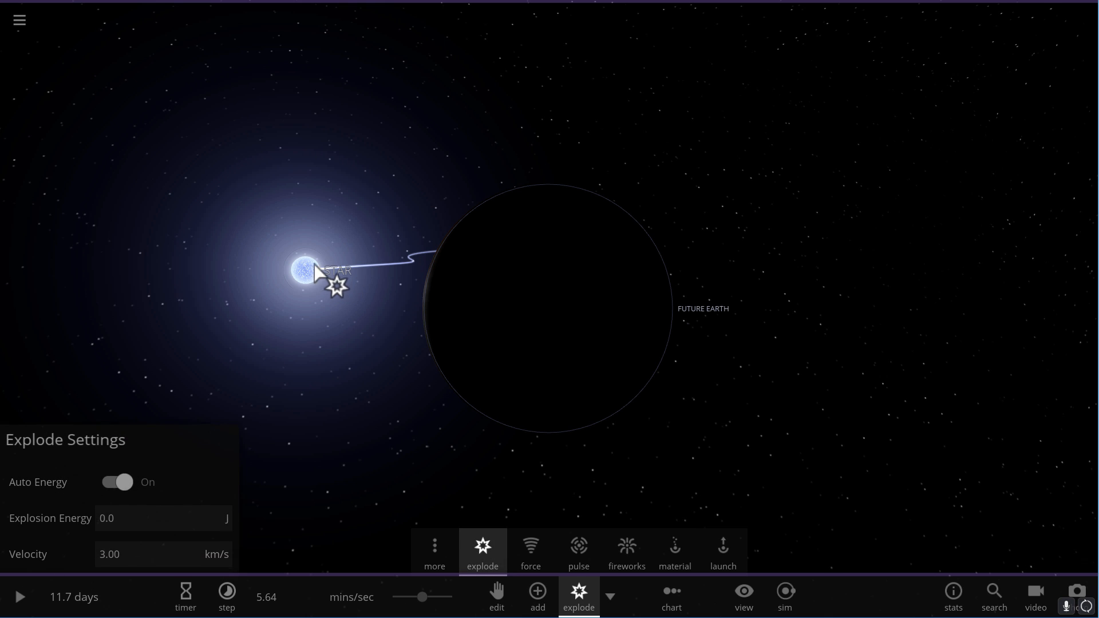
{"action": "left_click", "coordinate": [578, 598]}
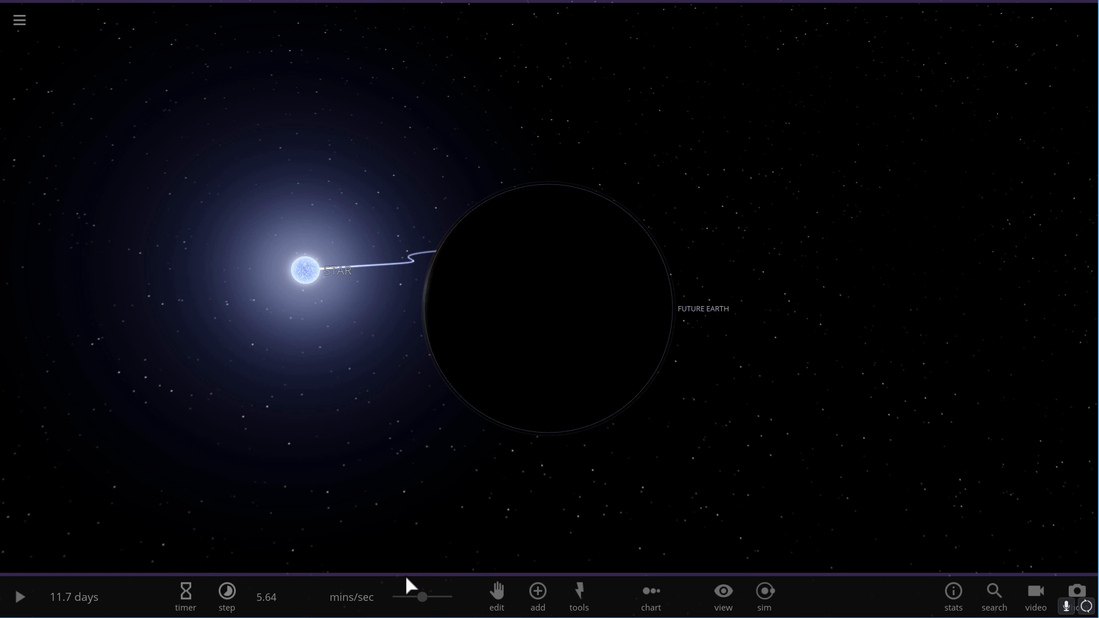
{"action": "left_click", "coordinate": [227, 597]}
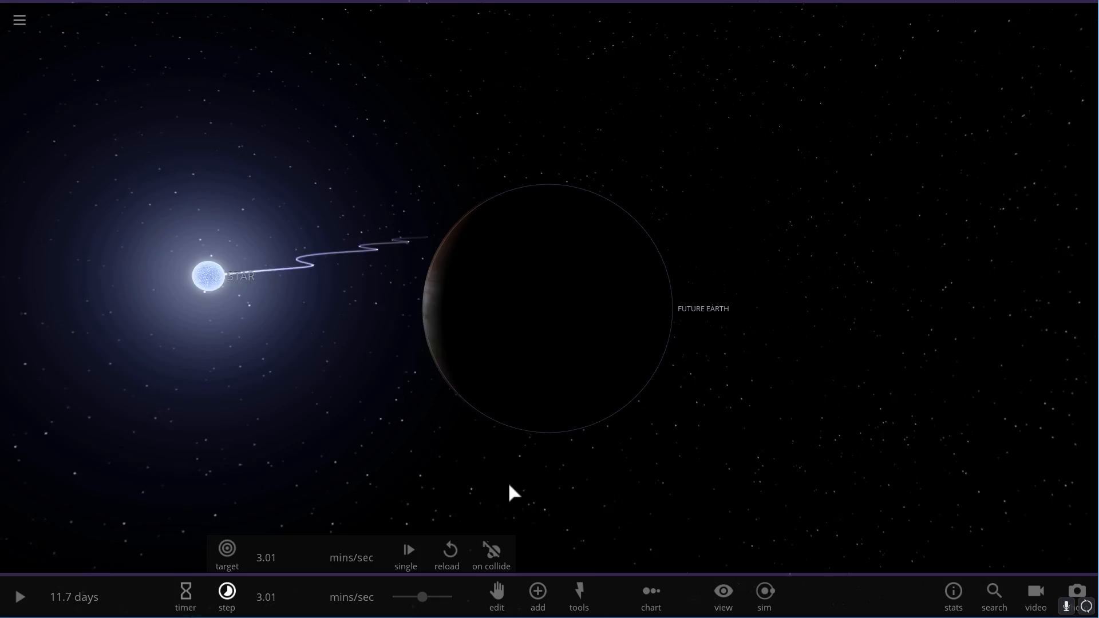
{"action": "left_click", "coordinate": [19, 596]}
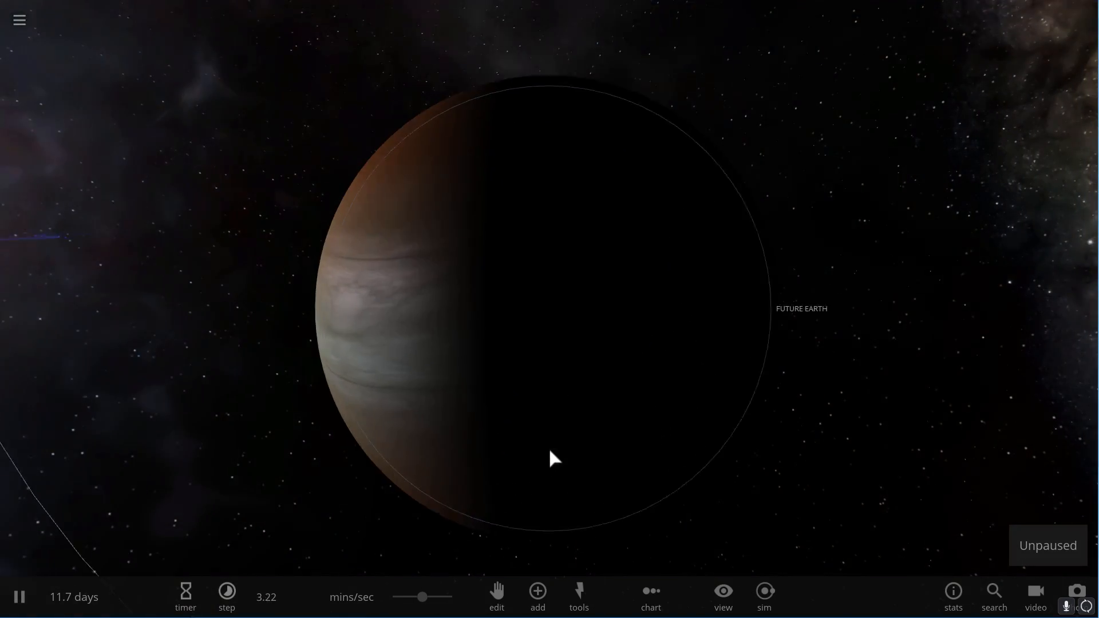